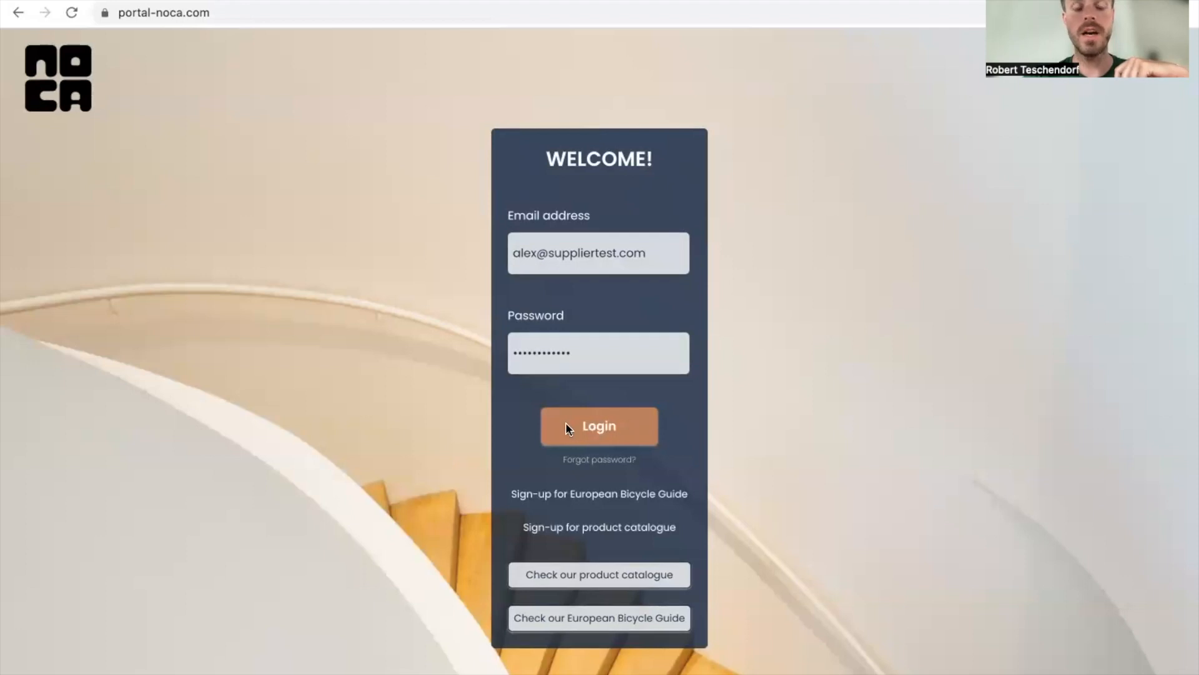
mouse_move(579, 386)
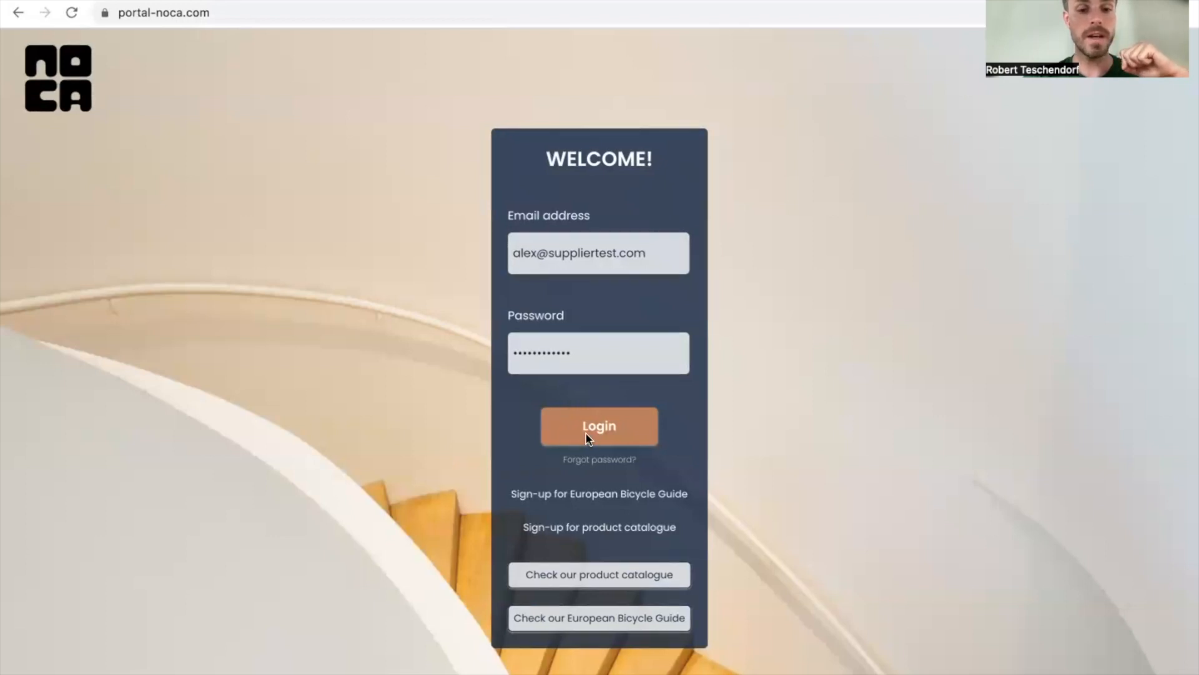
Log in to the partner portal, landing on the My EBG profile page
click(598, 424)
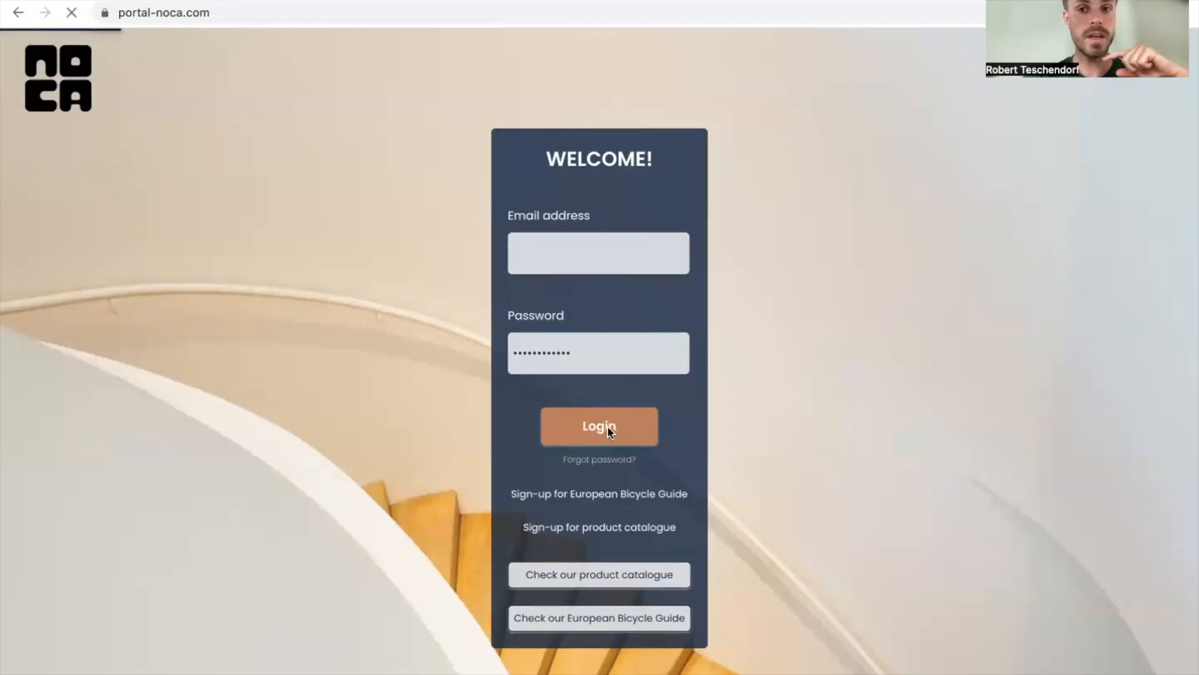
click(599, 426)
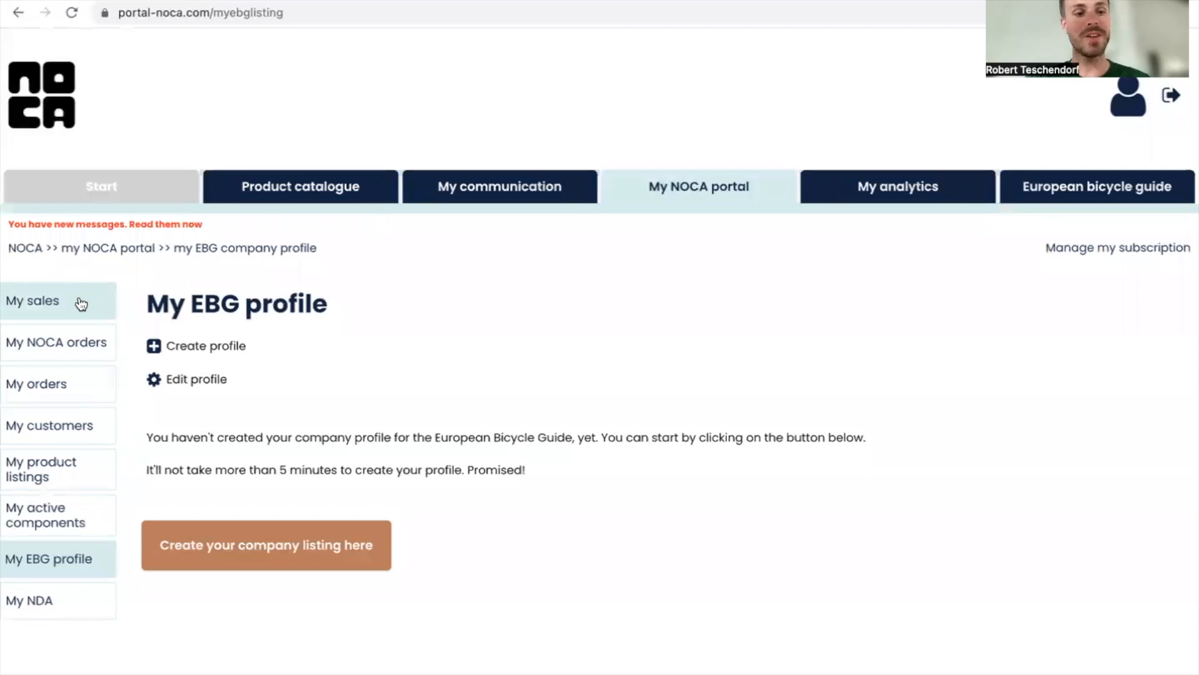
Show the My sales overview with the approved offer 60001 for Unum GmbH
click(32, 301)
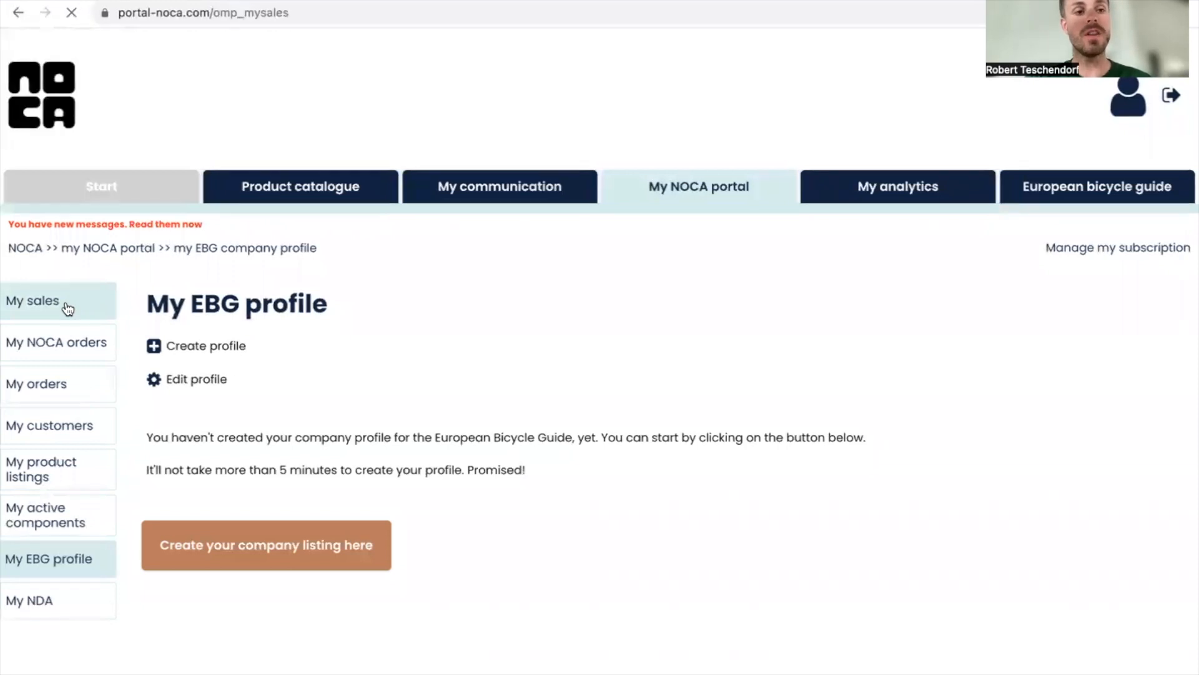
click(32, 300)
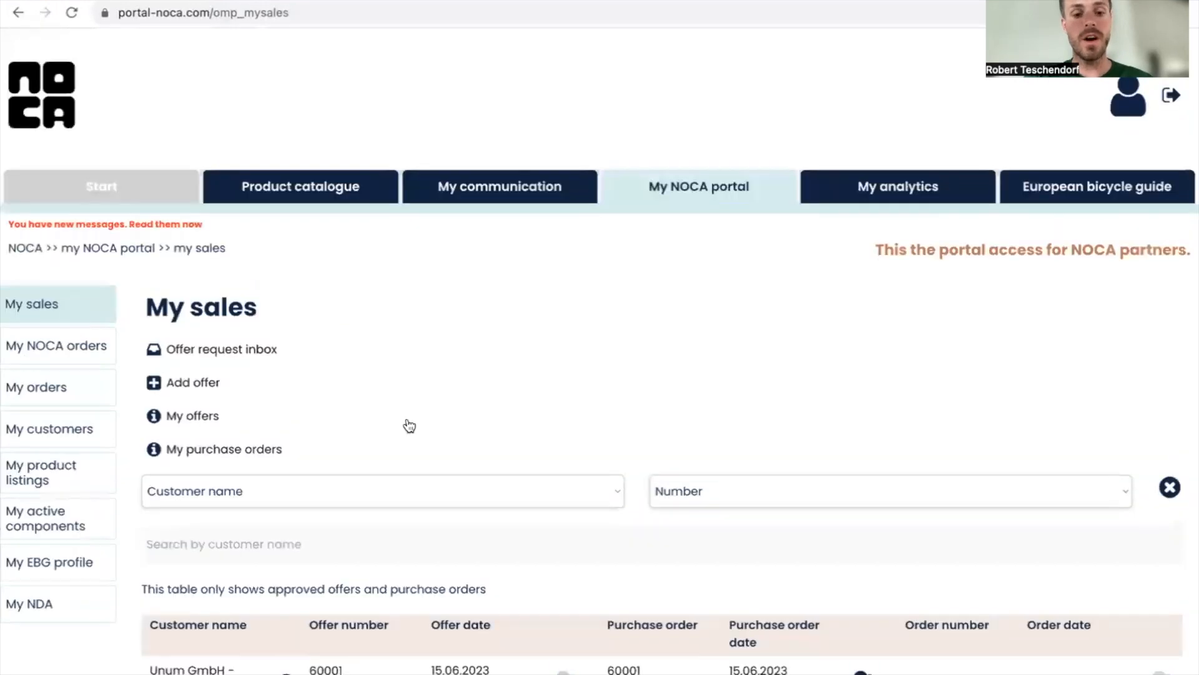
scroll(down, 3)
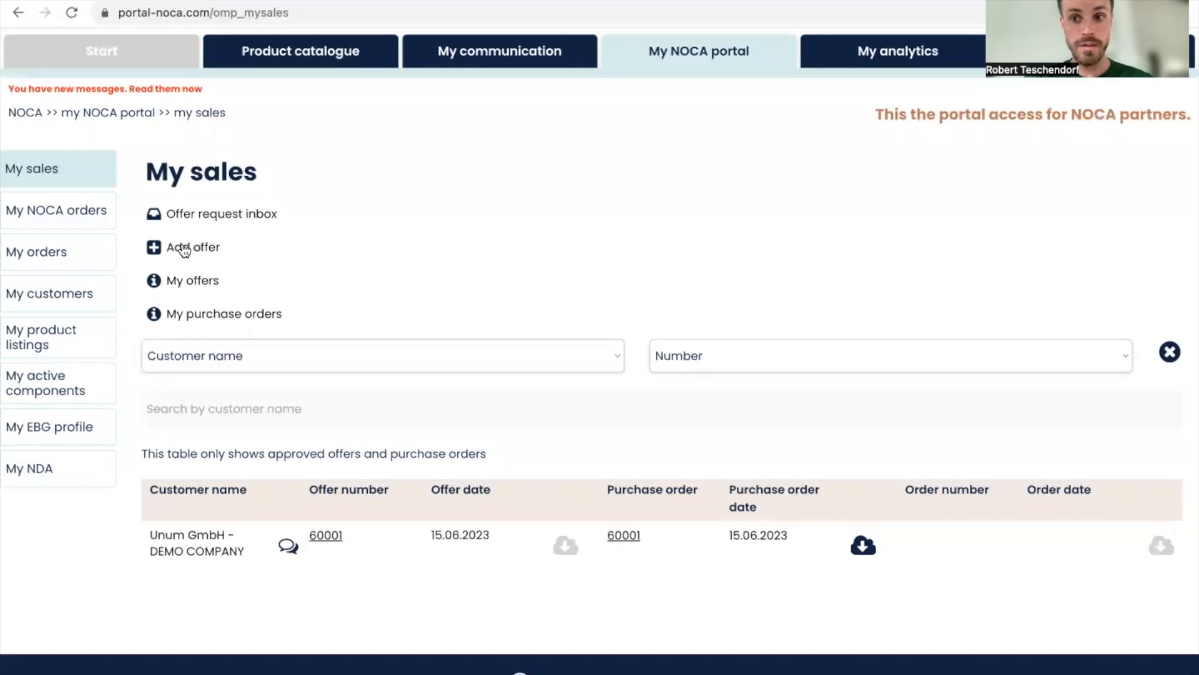
Start a new offer with Unum GmbH - DEMO COMPANY as customer, auto-filling VAT ID and invoice address
click(192, 246)
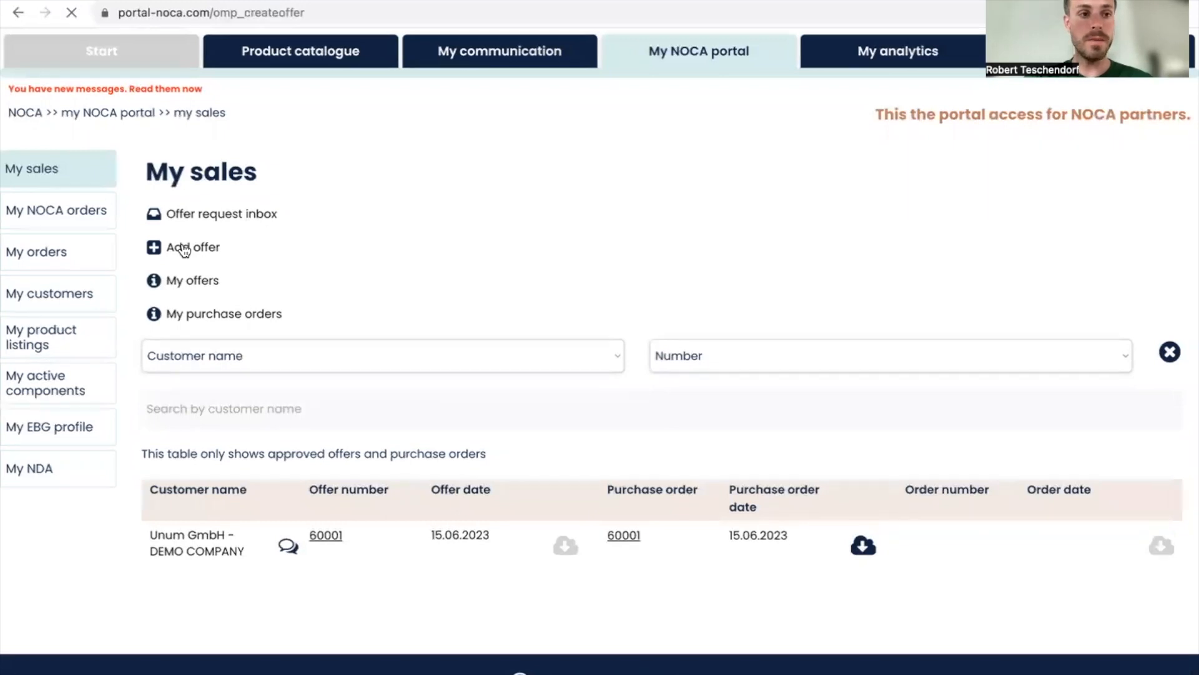
click(193, 246)
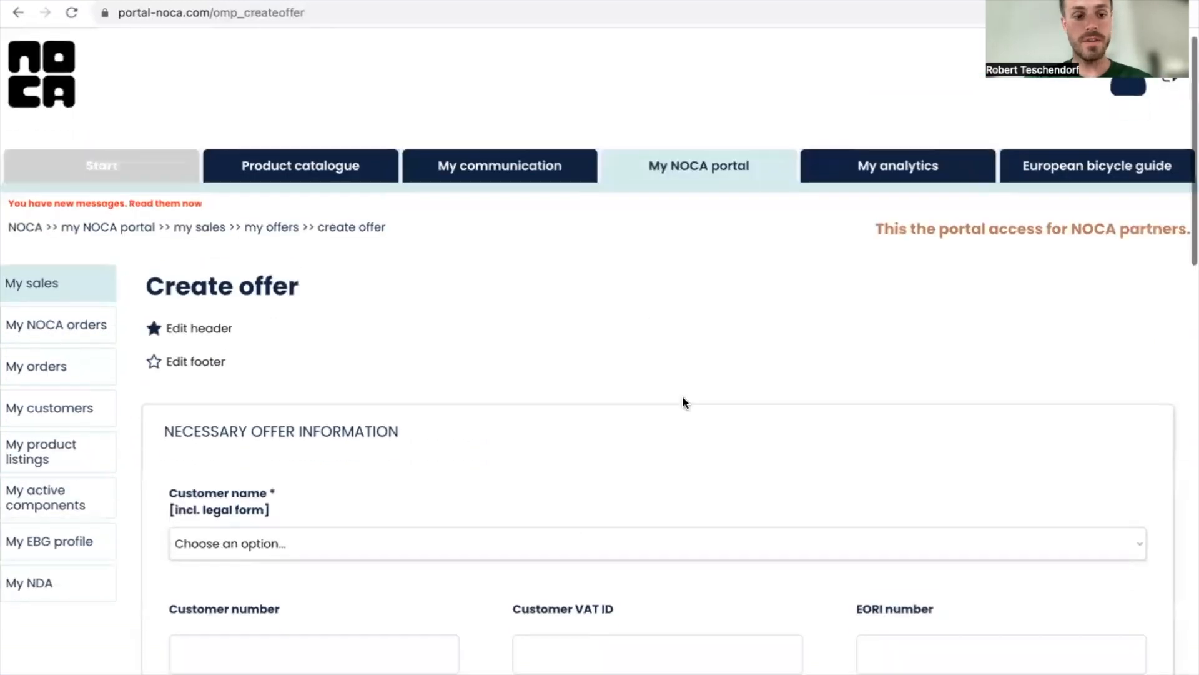
scroll(down, 3)
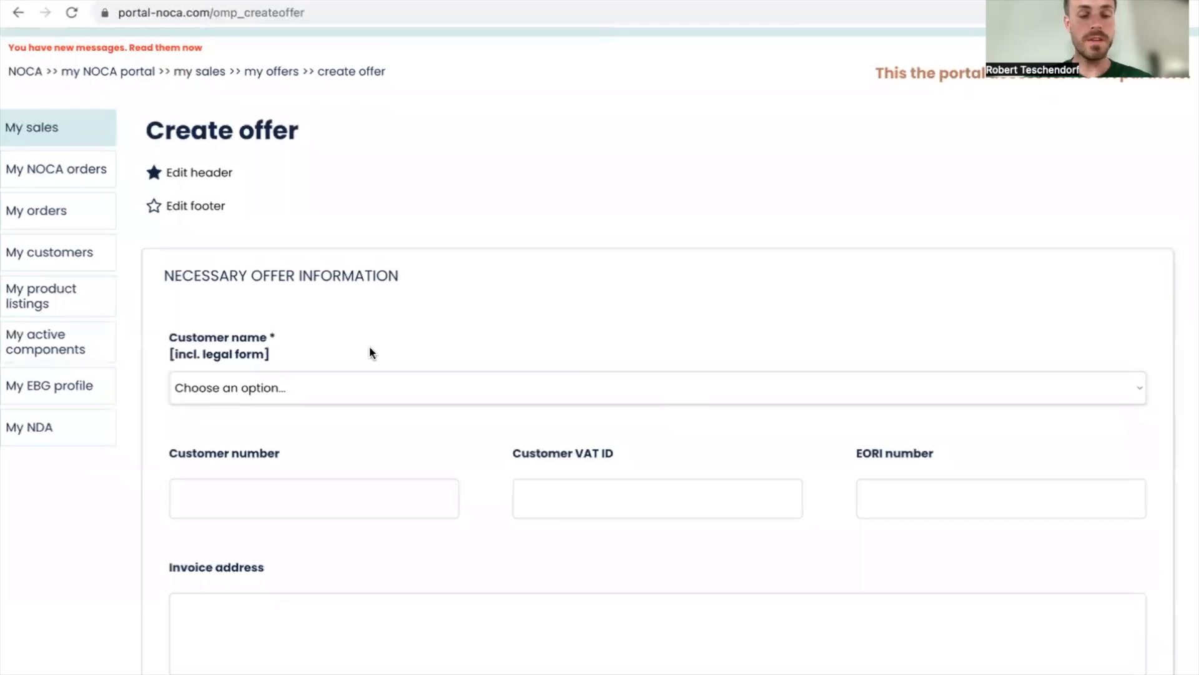
click(656, 387)
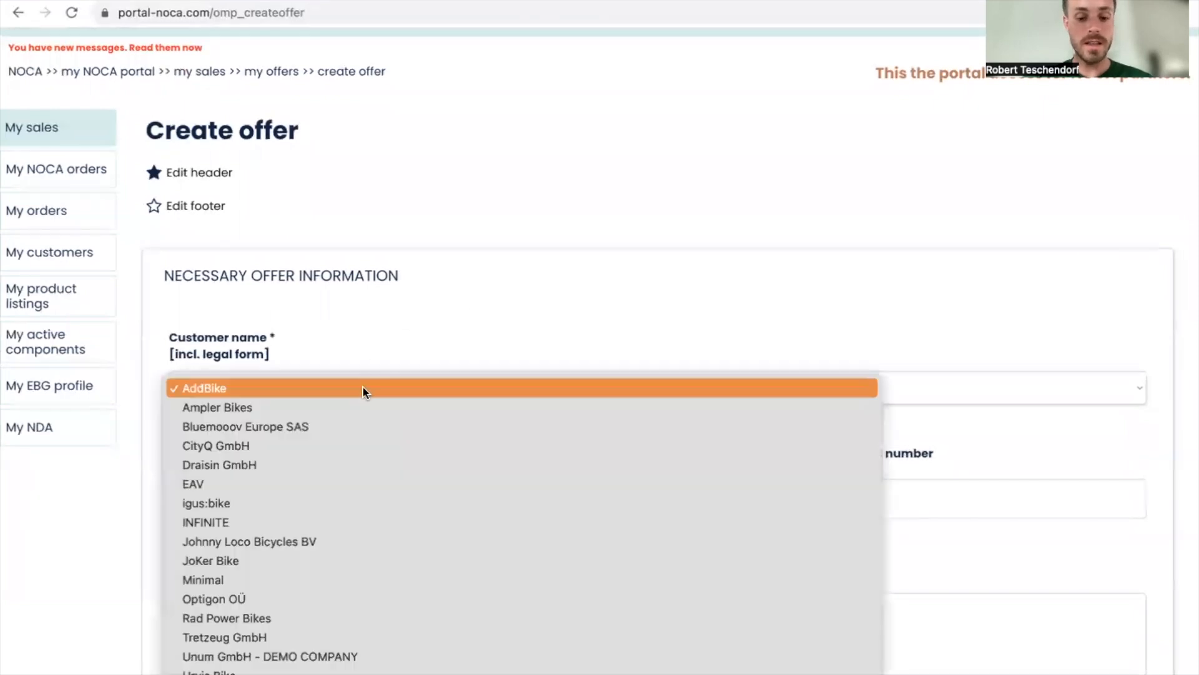
mouse_move(522, 598)
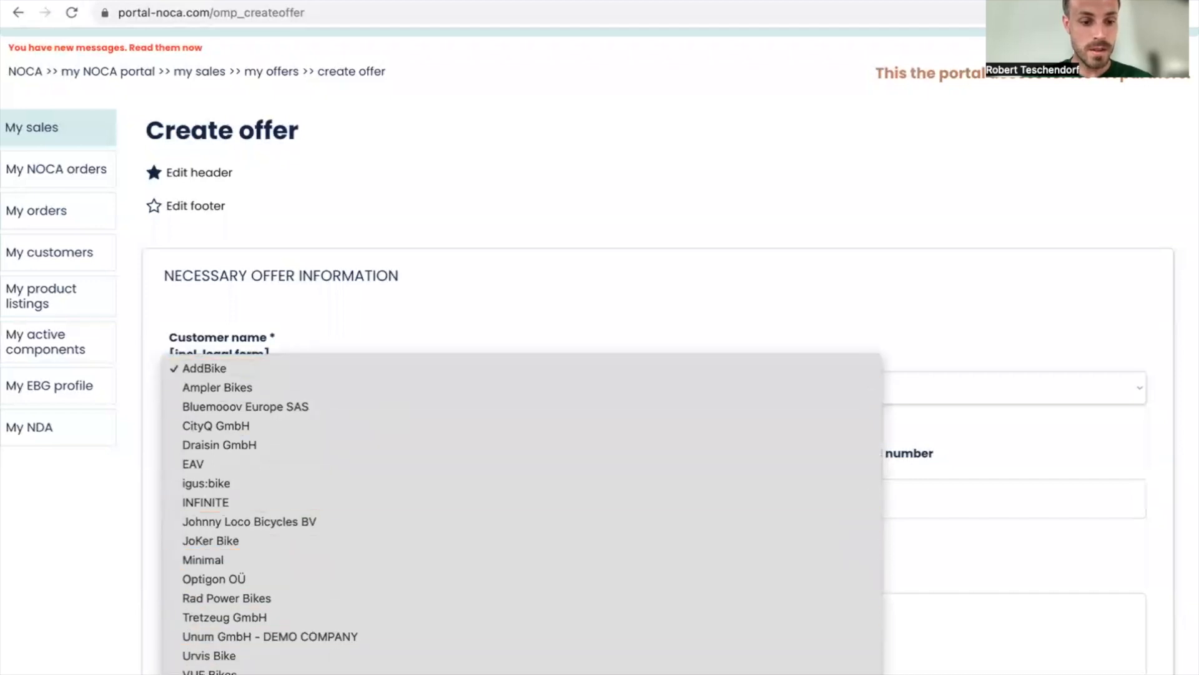
click(270, 636)
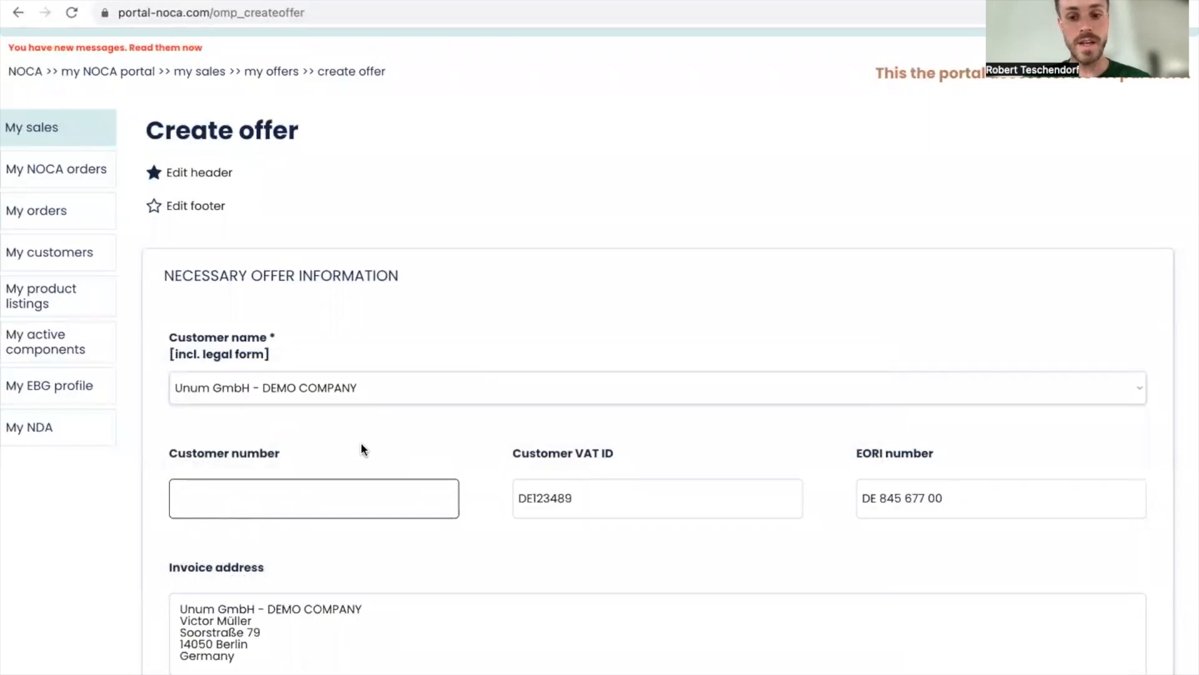
scroll(down, 3)
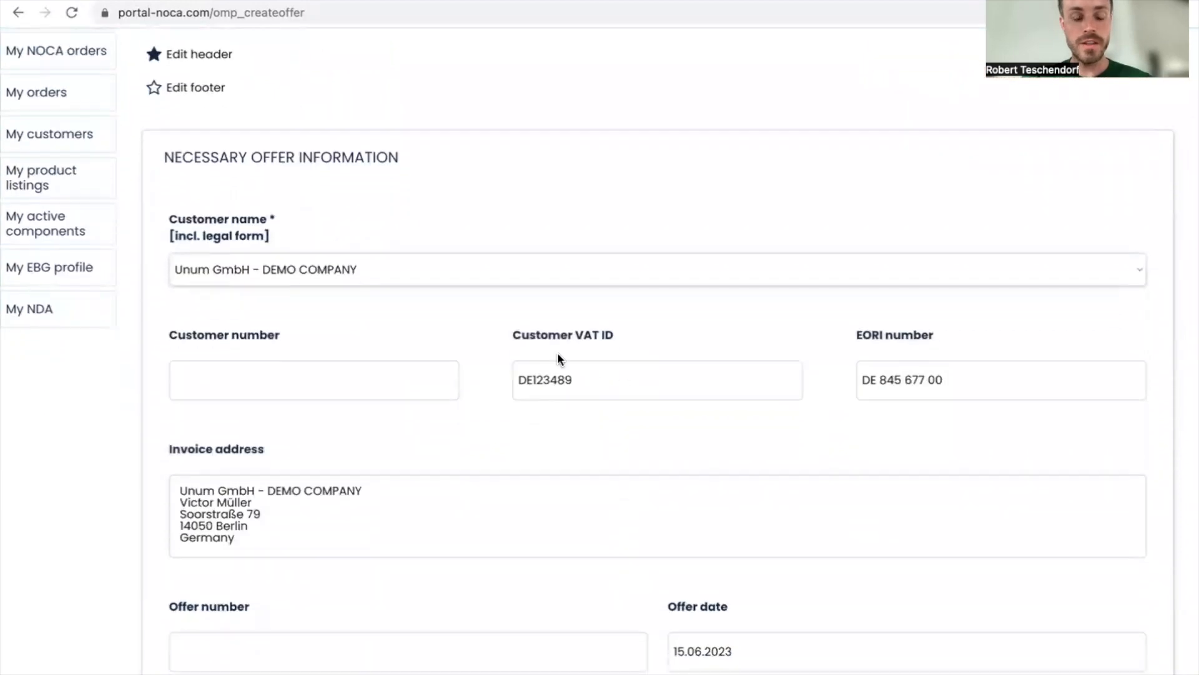
mouse_move(666, 362)
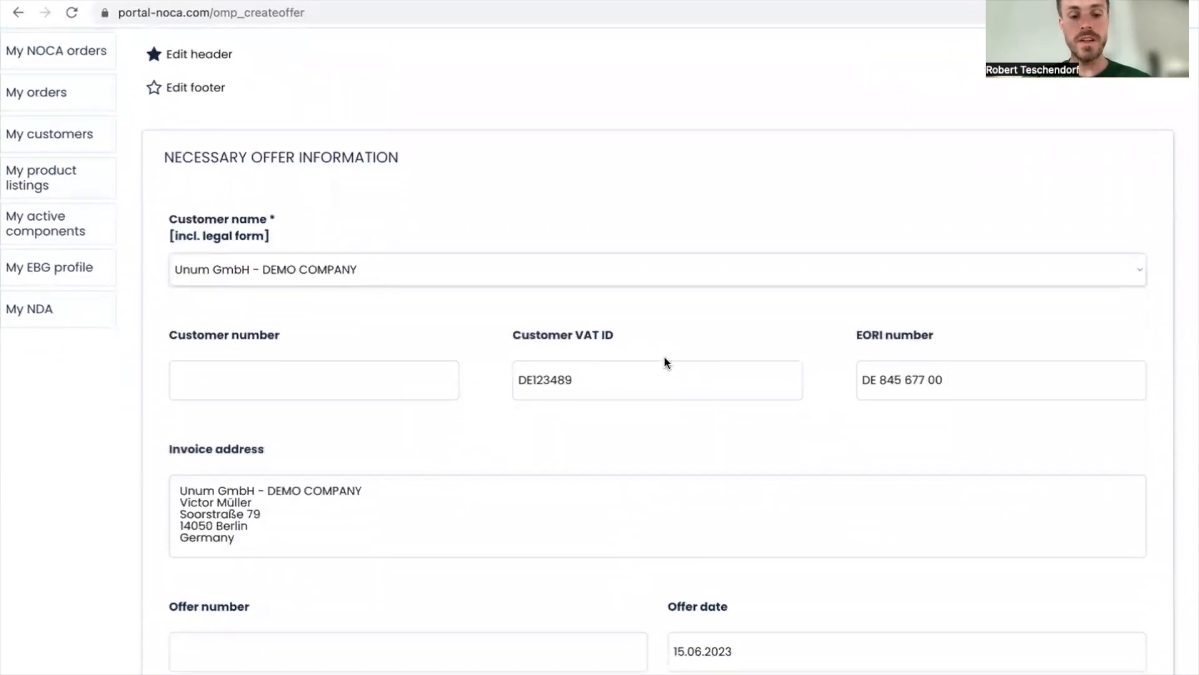
Enter customer number 1001 and offer number 60002 on the new offer
click(313, 379)
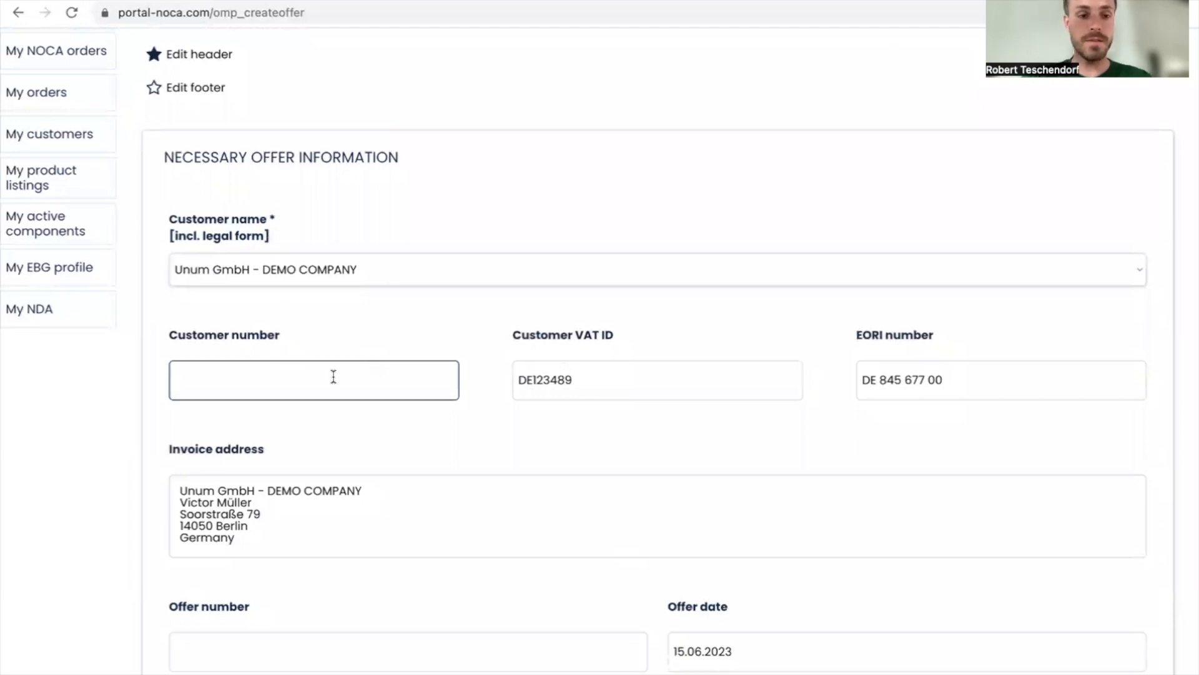
text(1001)
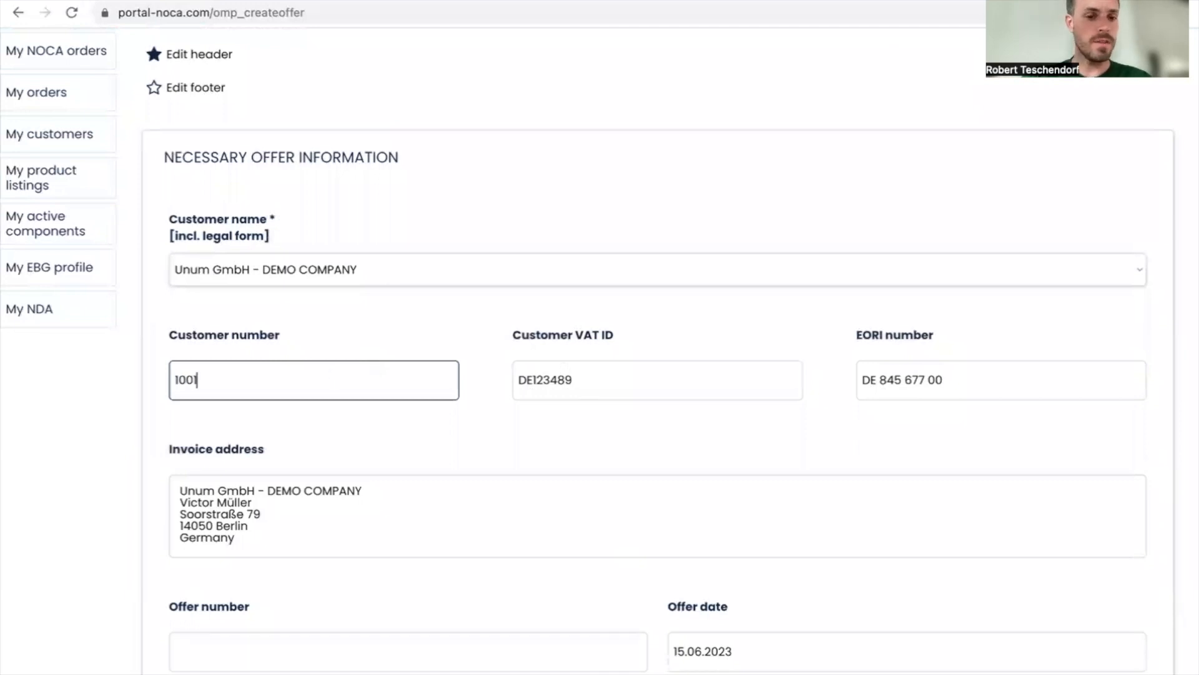
scroll(down, 3)
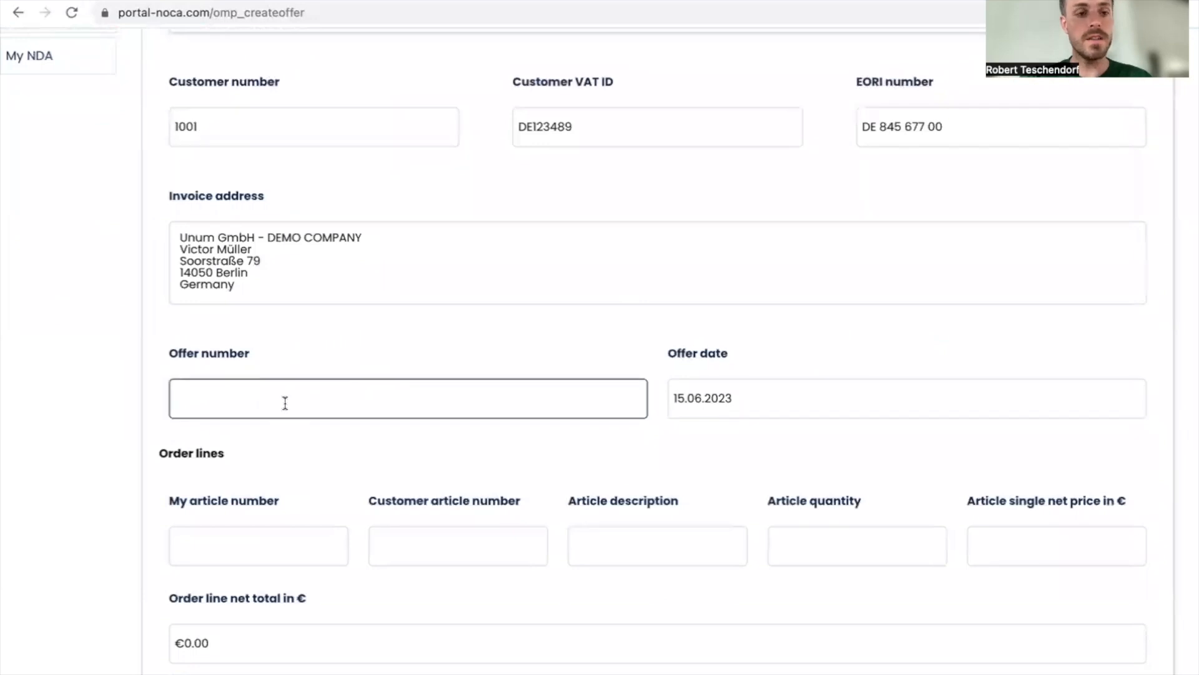
text(6)
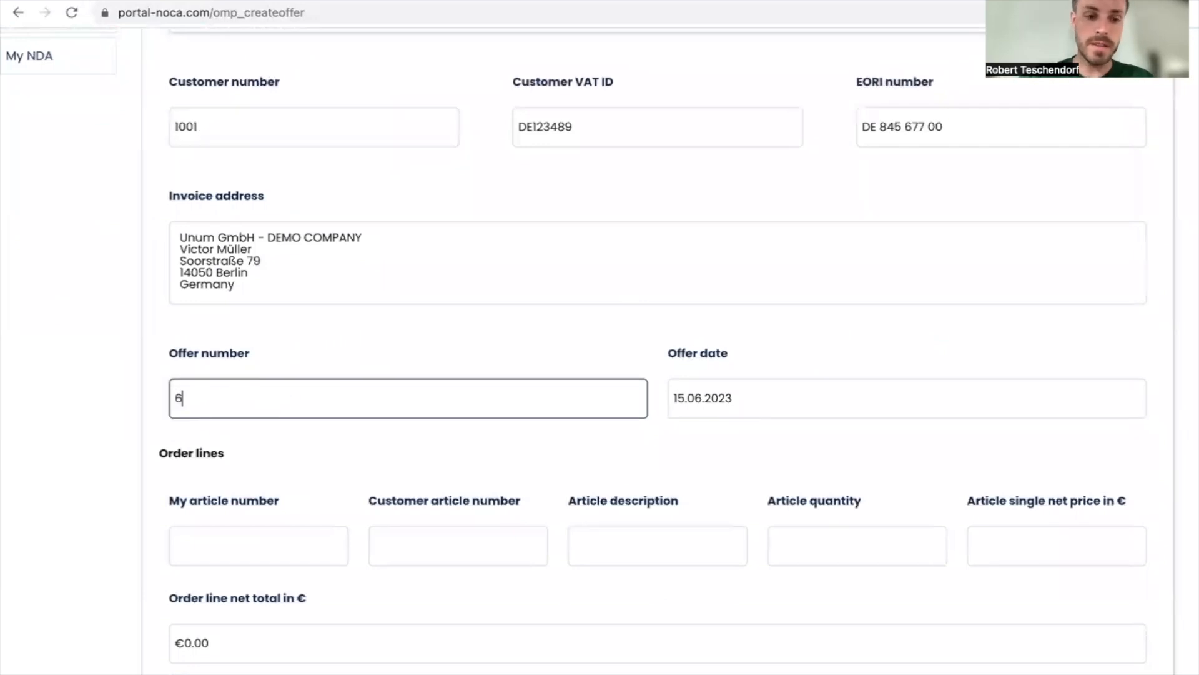
text(0002)
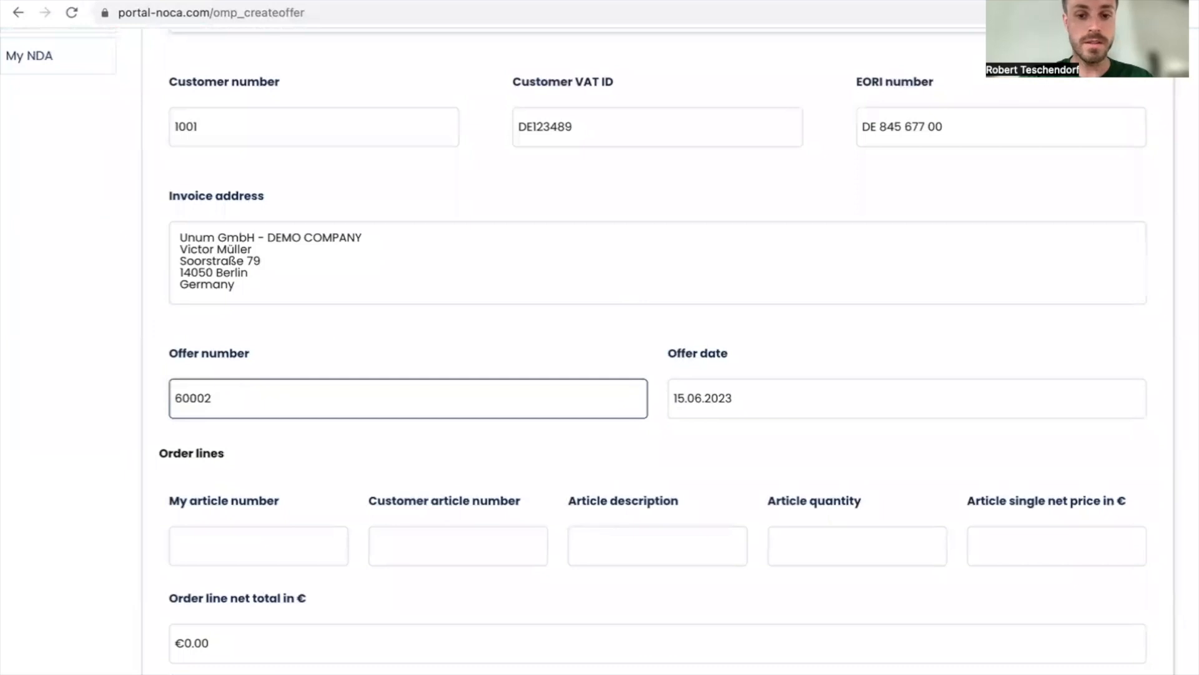
scroll(down, 3)
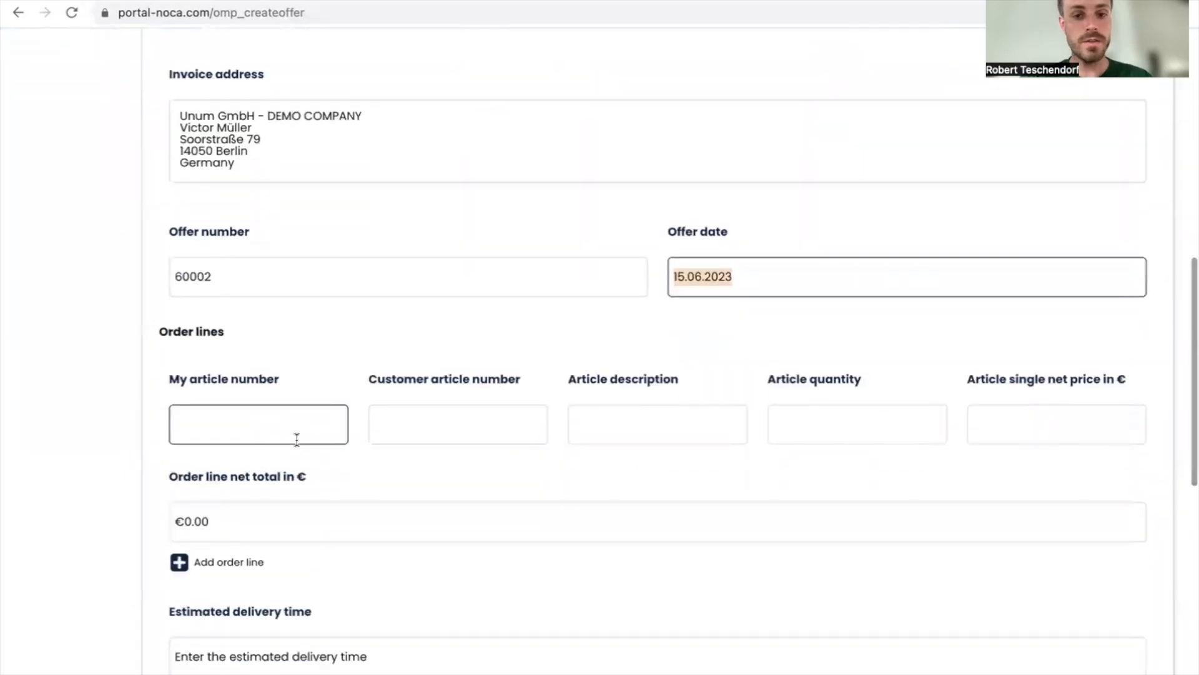
Fill the first order line: article 105 / 705, Handlebar 120 mm, quantity 100, price 100
click(257, 425)
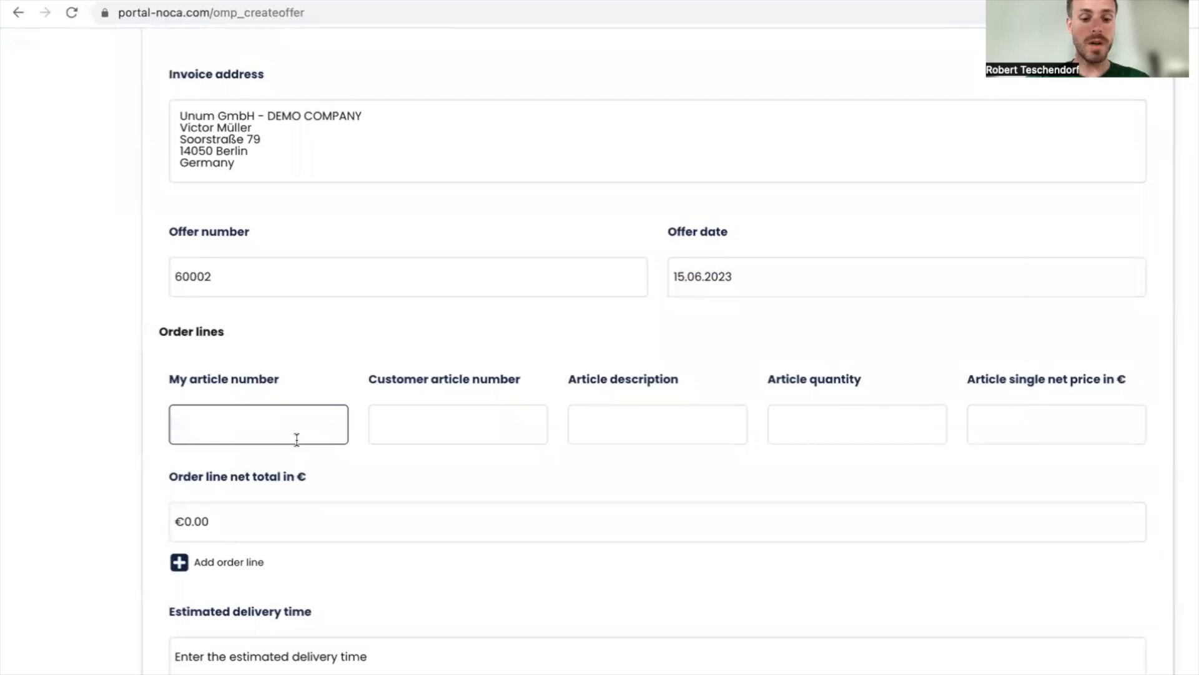
text(1)
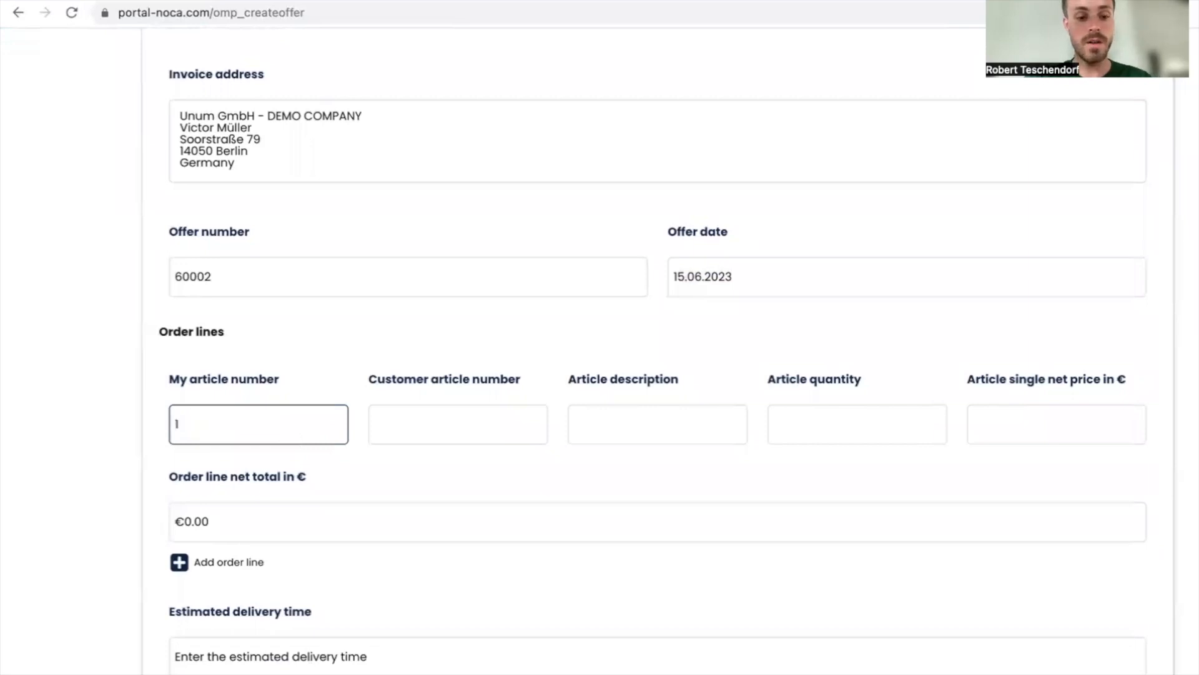
text(05)
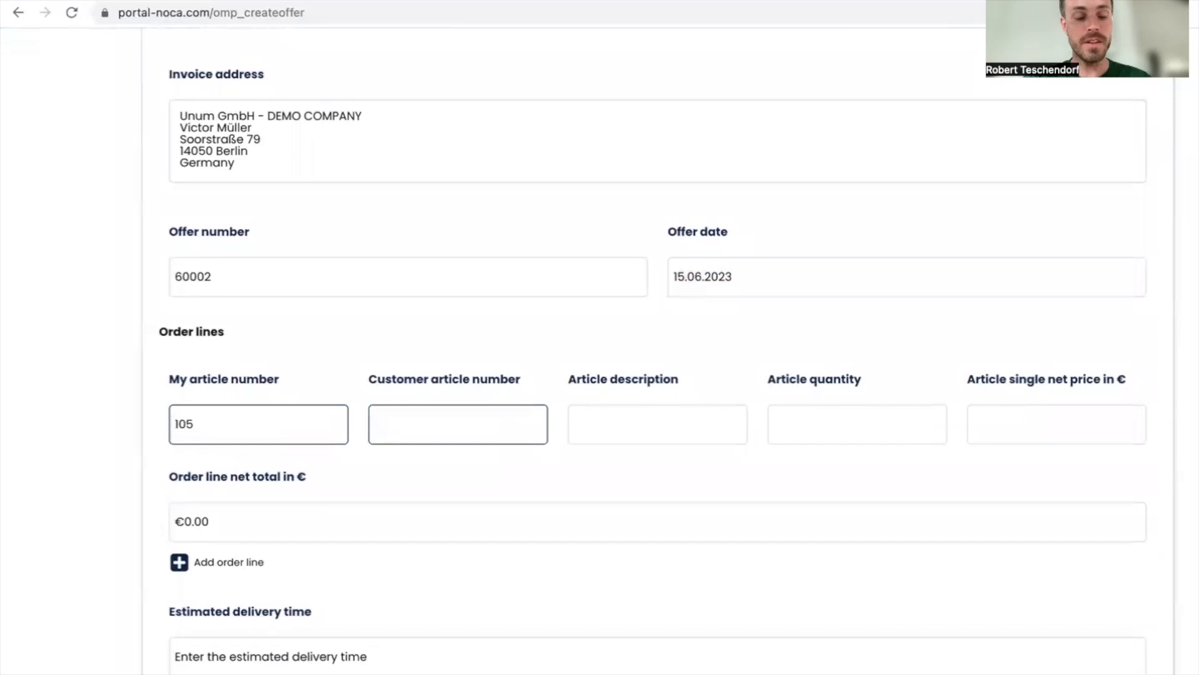
text(7)
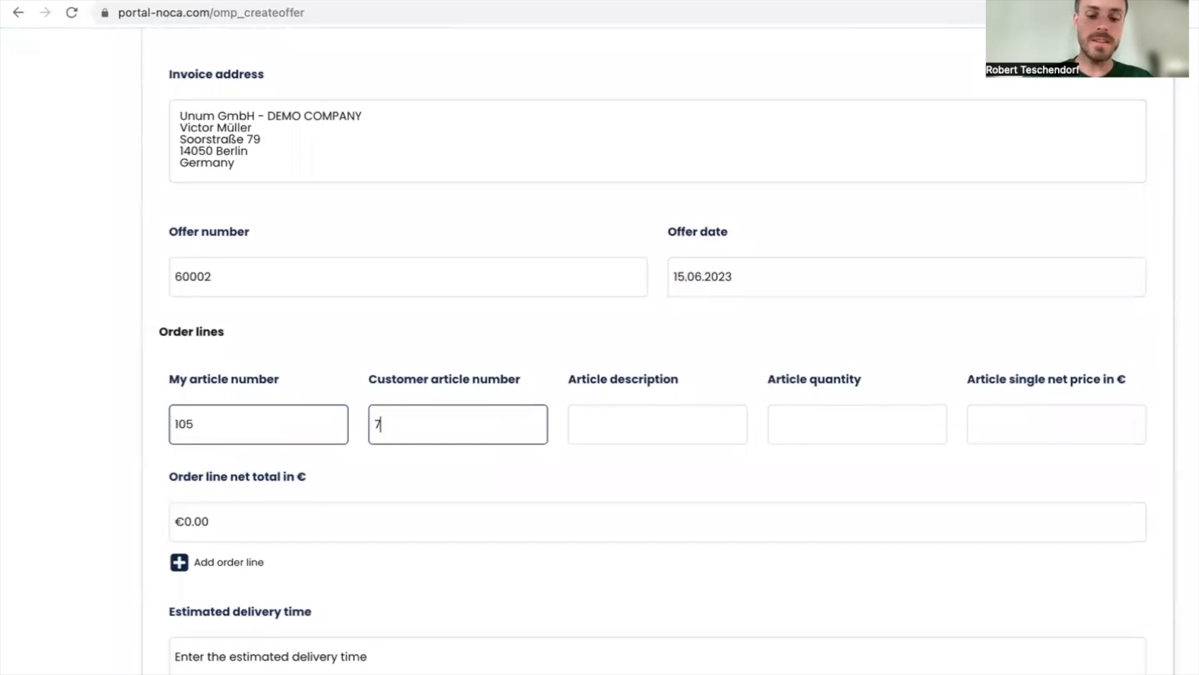
text(05)
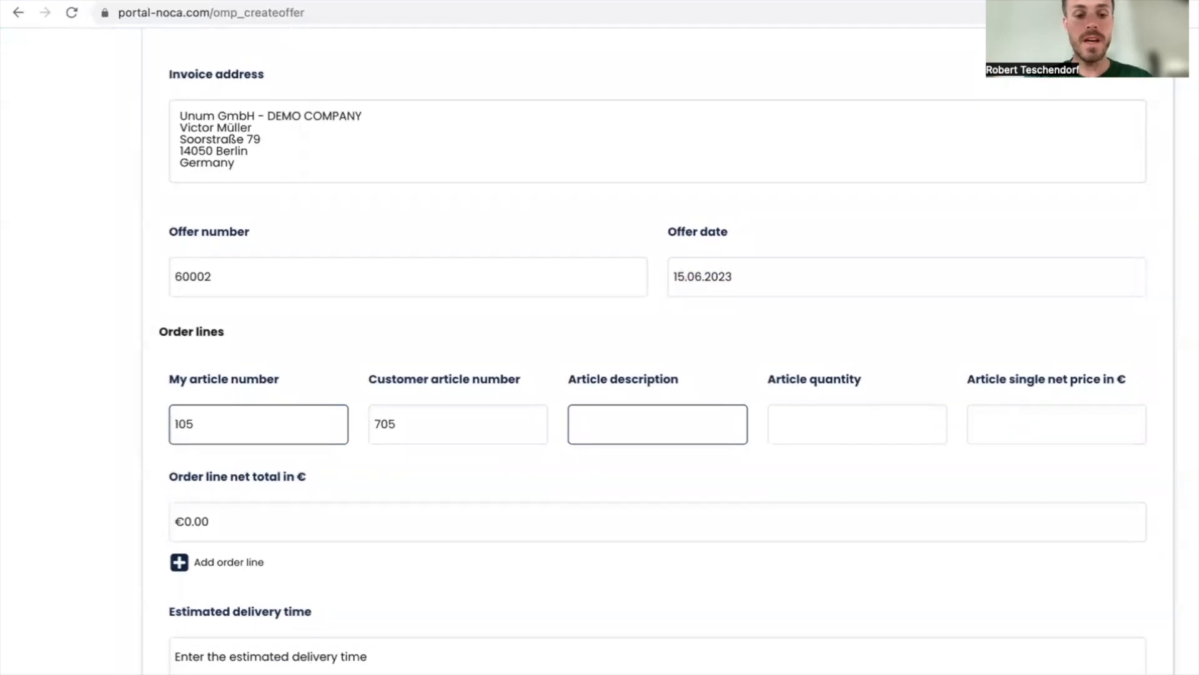
text(Handlebar)
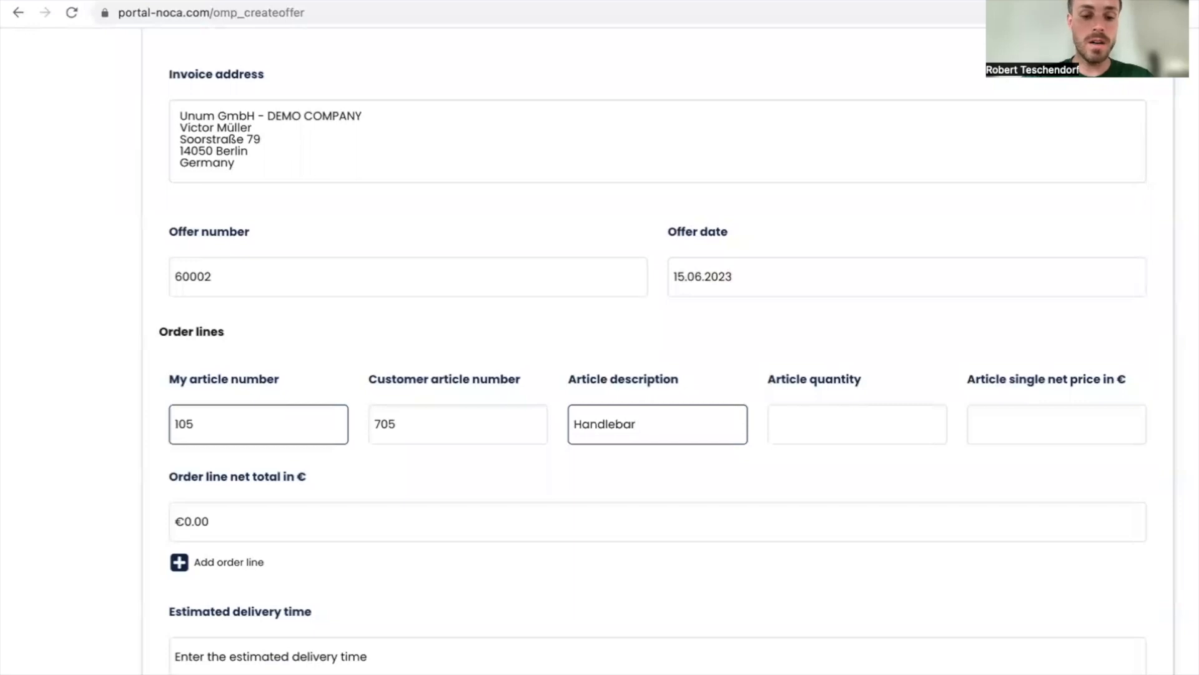
text(120 mm)
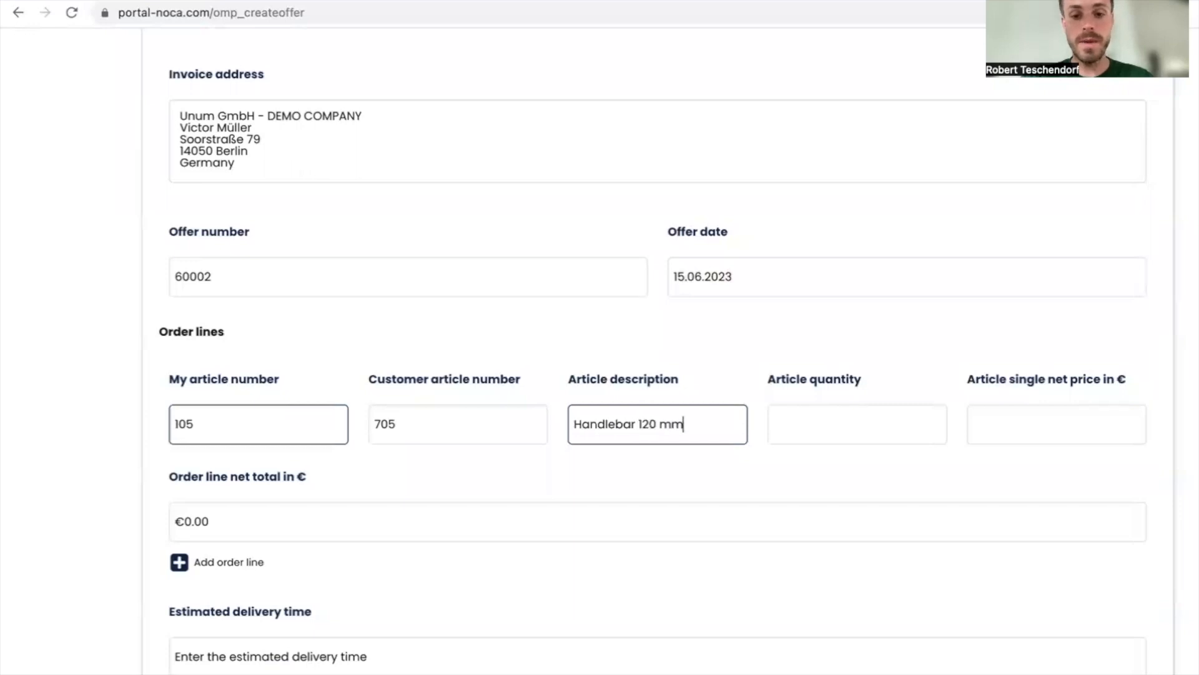
text(100)
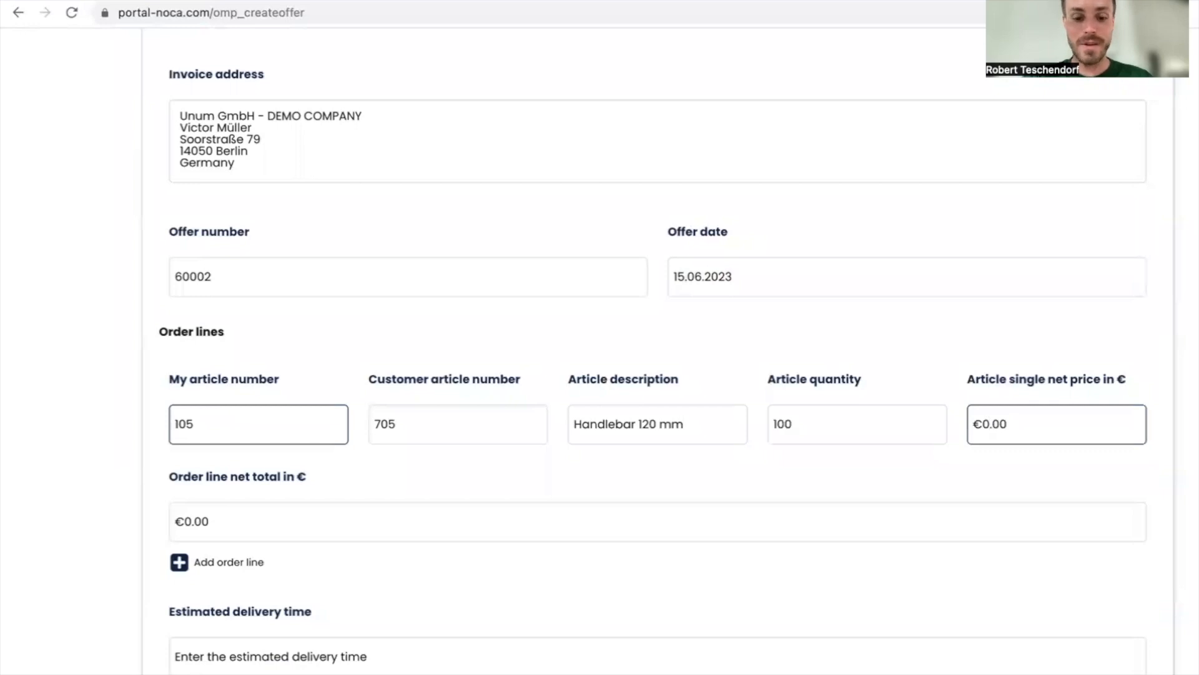
text(100)
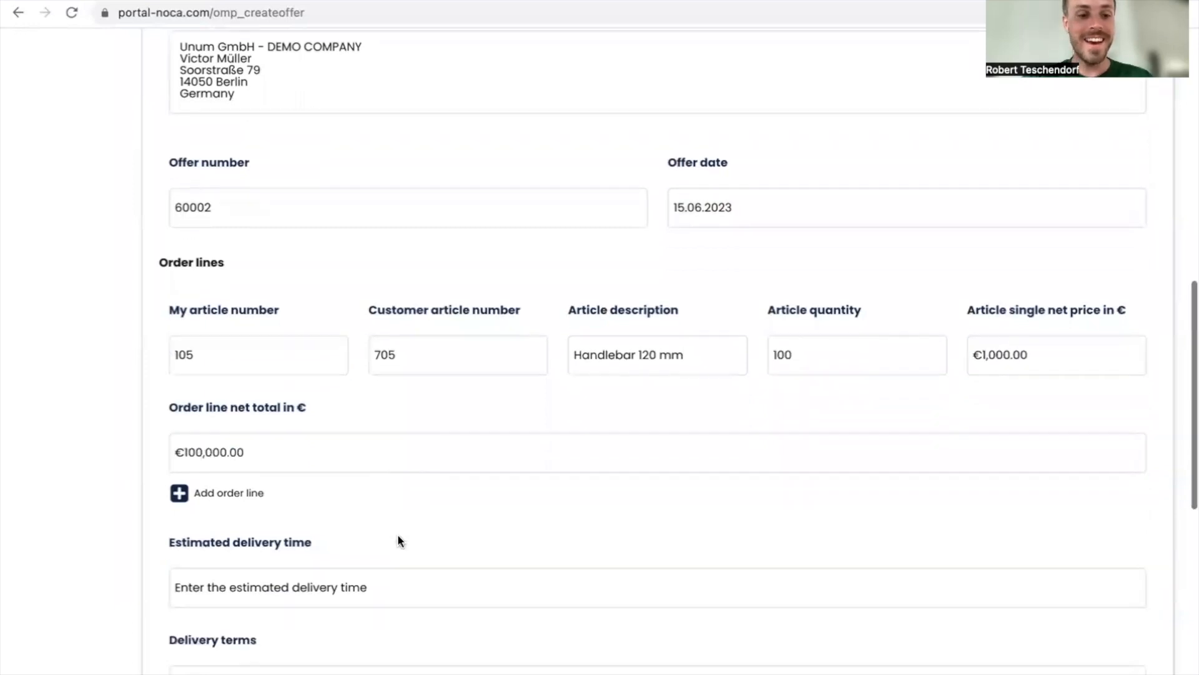
scroll(down, 3)
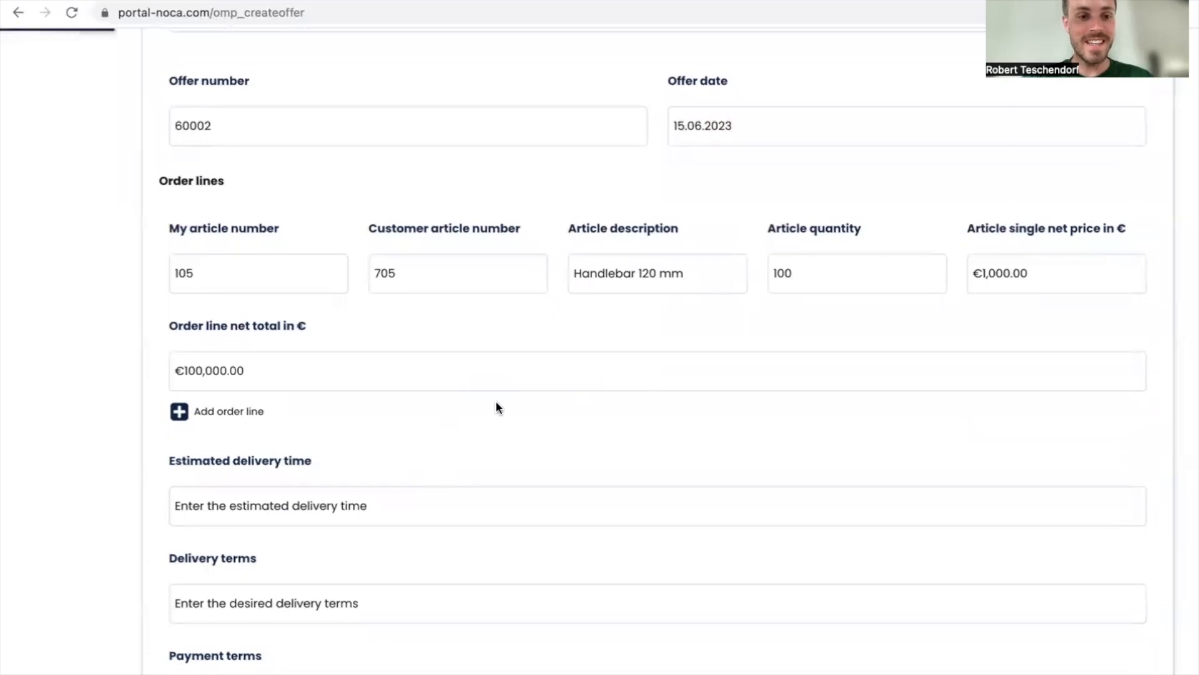
Add a second order line: article 106 / 706, Nuts Handlebars, quantity 100 at €1.00
click(179, 411)
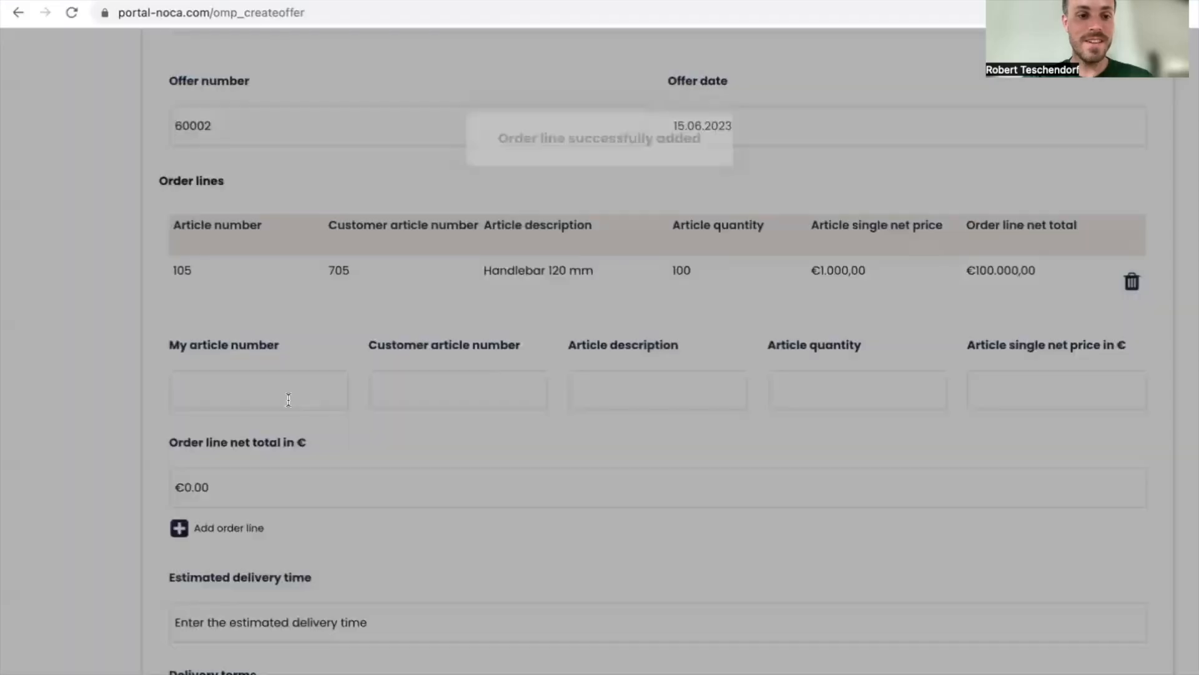
text(106)
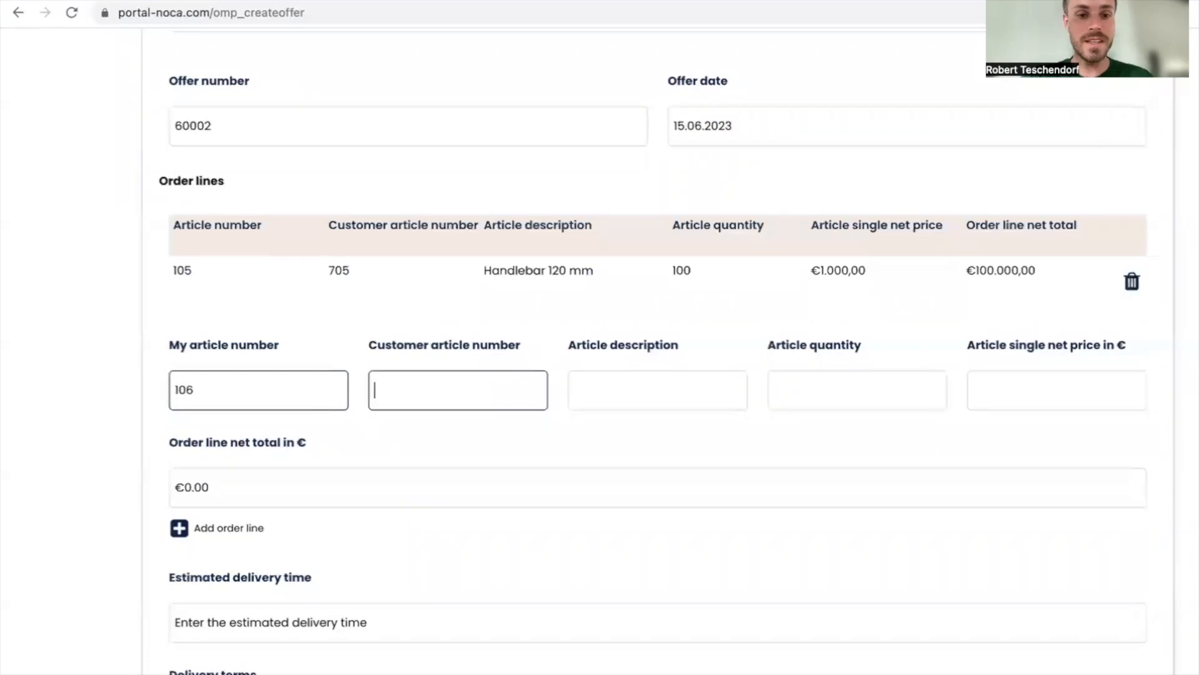
text(706)
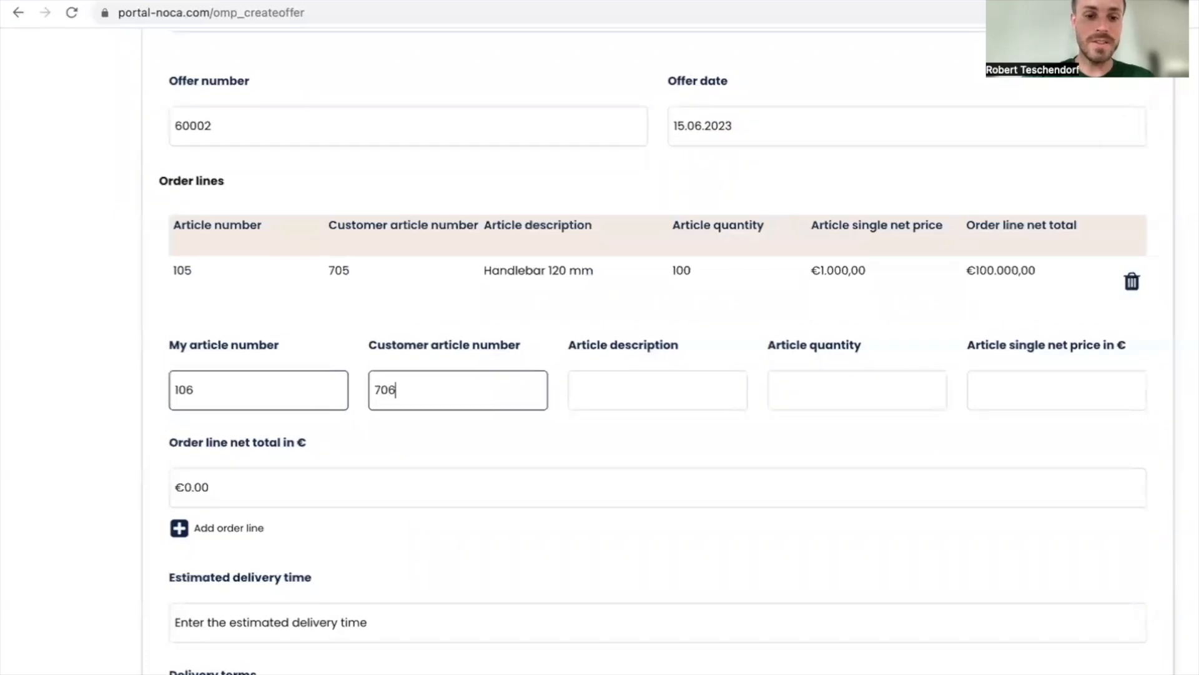
text(Nuts Handlebars)
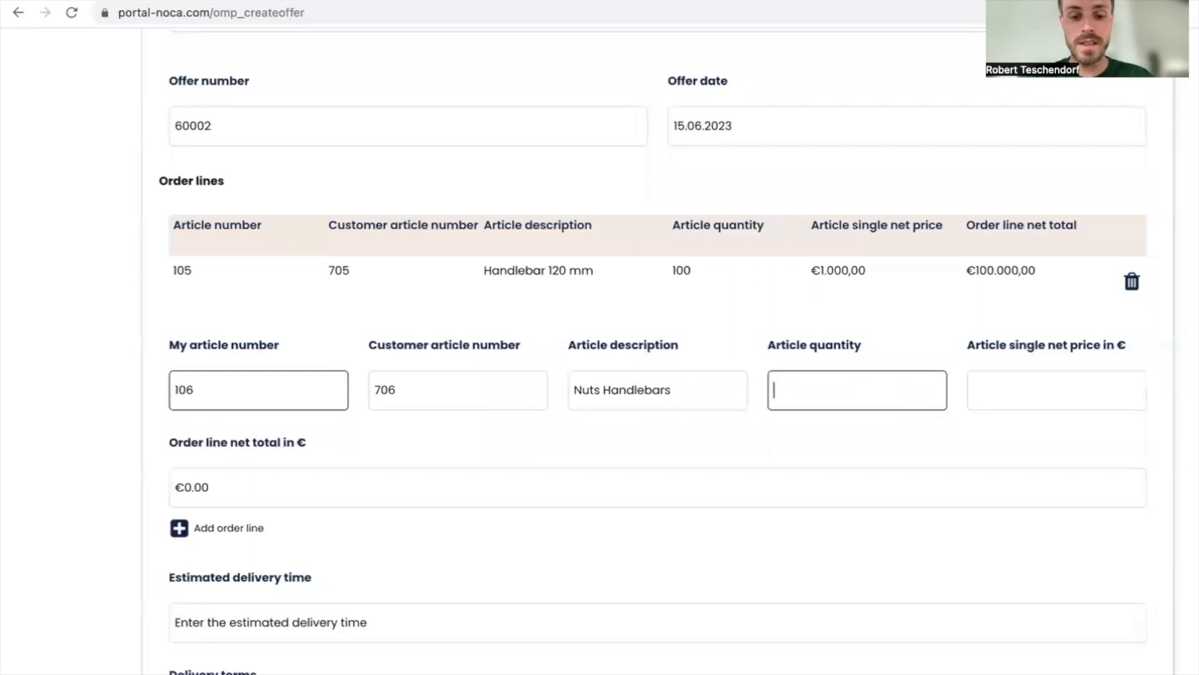
text(100)
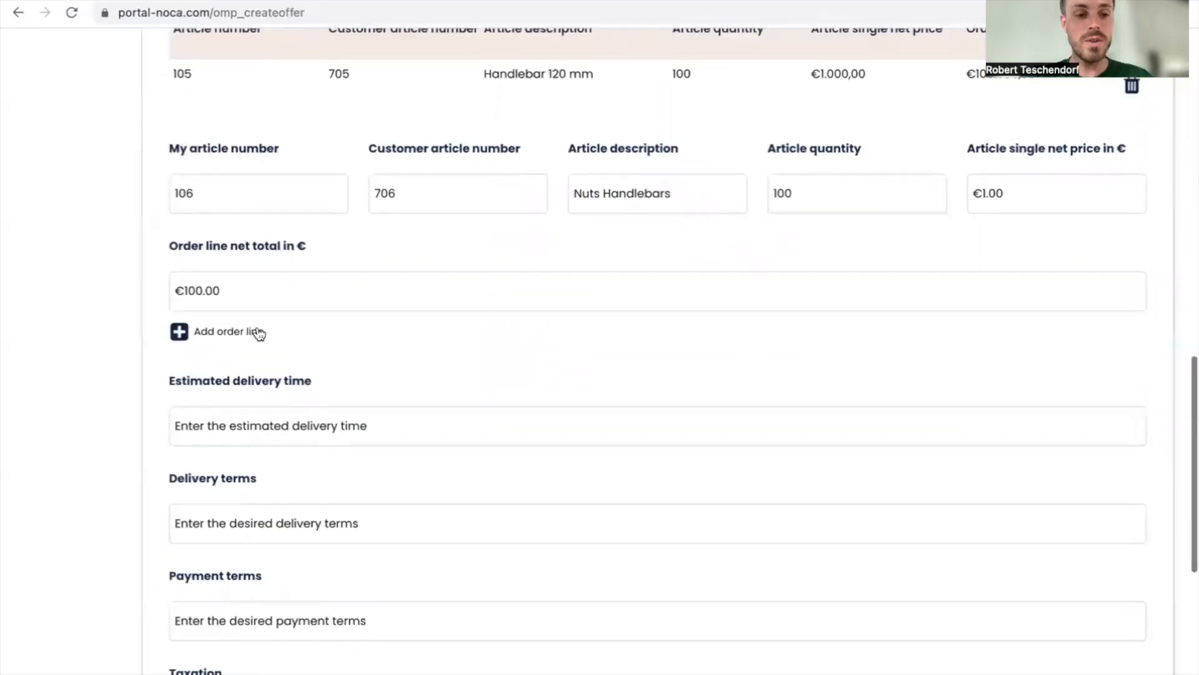
mouse_move(288, 341)
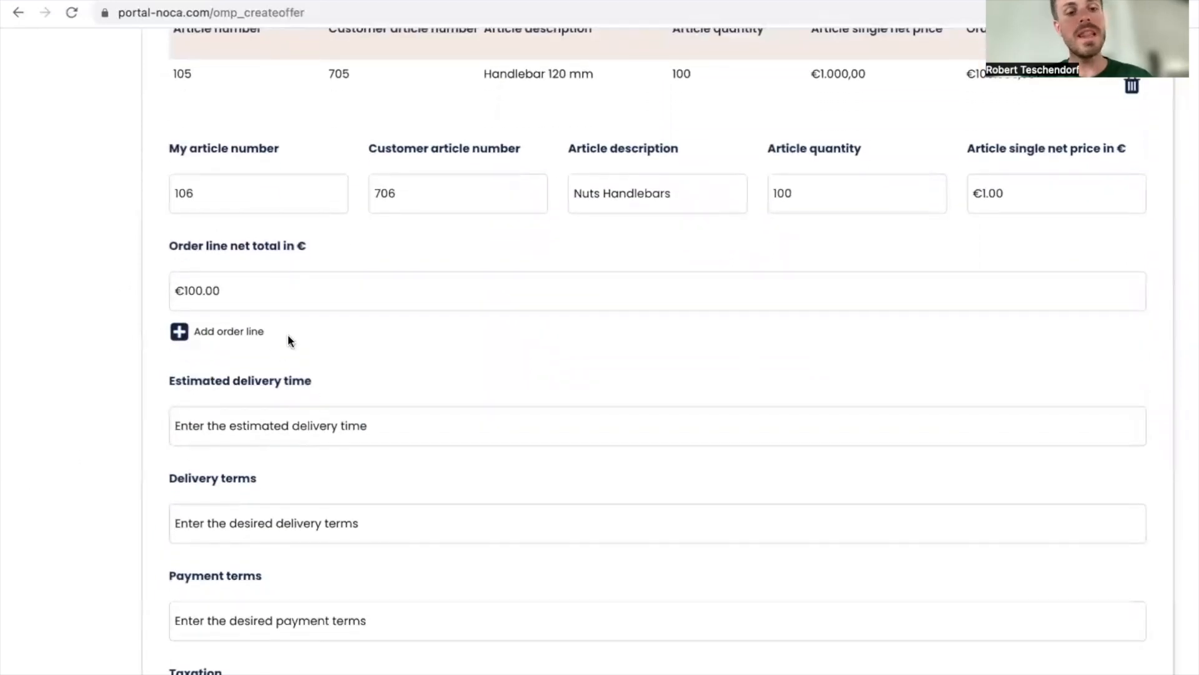
scroll(down, 3)
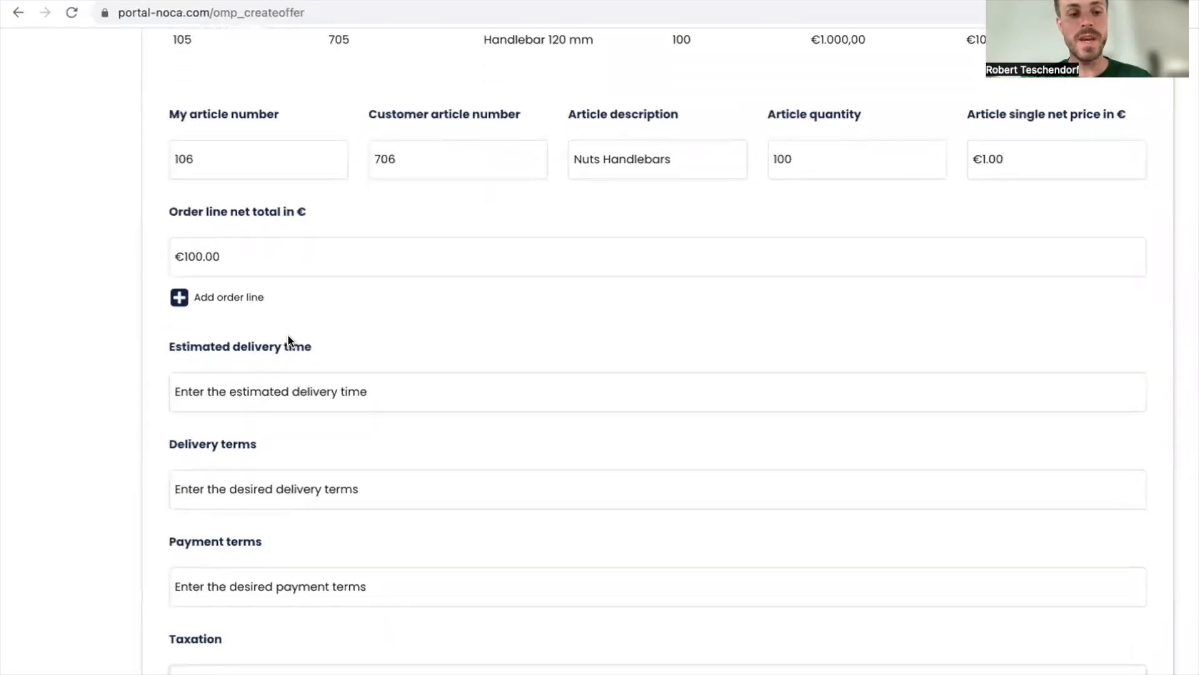
scroll(down, 3)
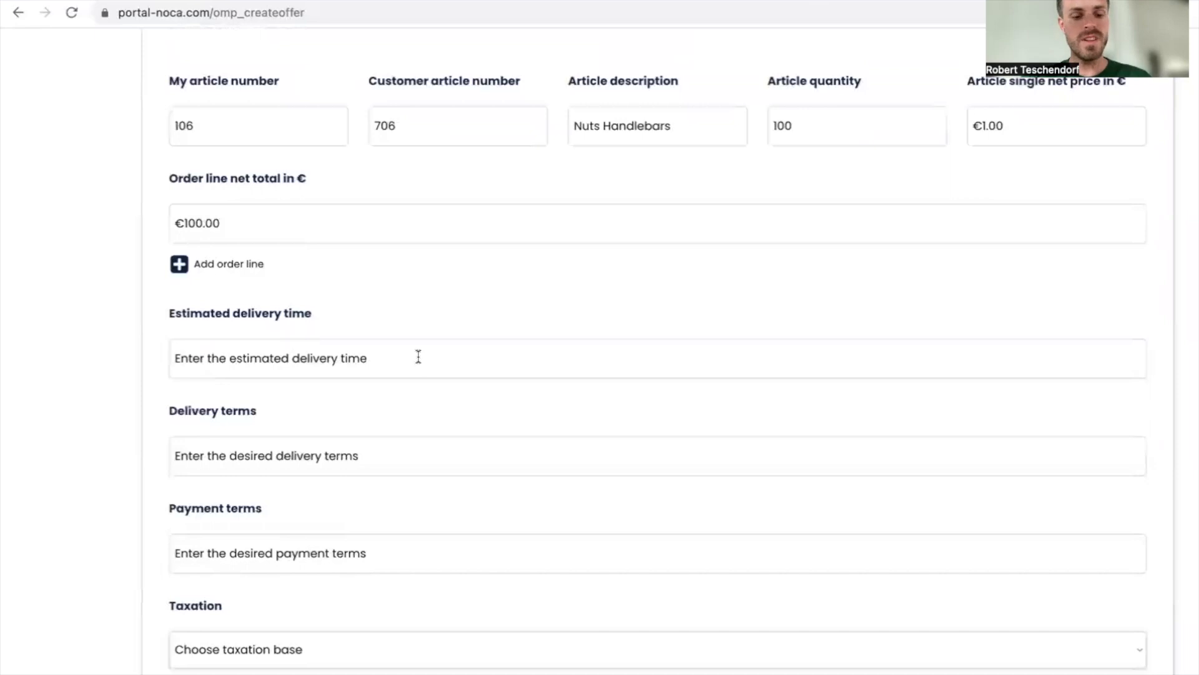
Set delivery time 10 - 28 days, delivery terms EXW, payment in 14 days, normal VAT reporting
text(10 -)
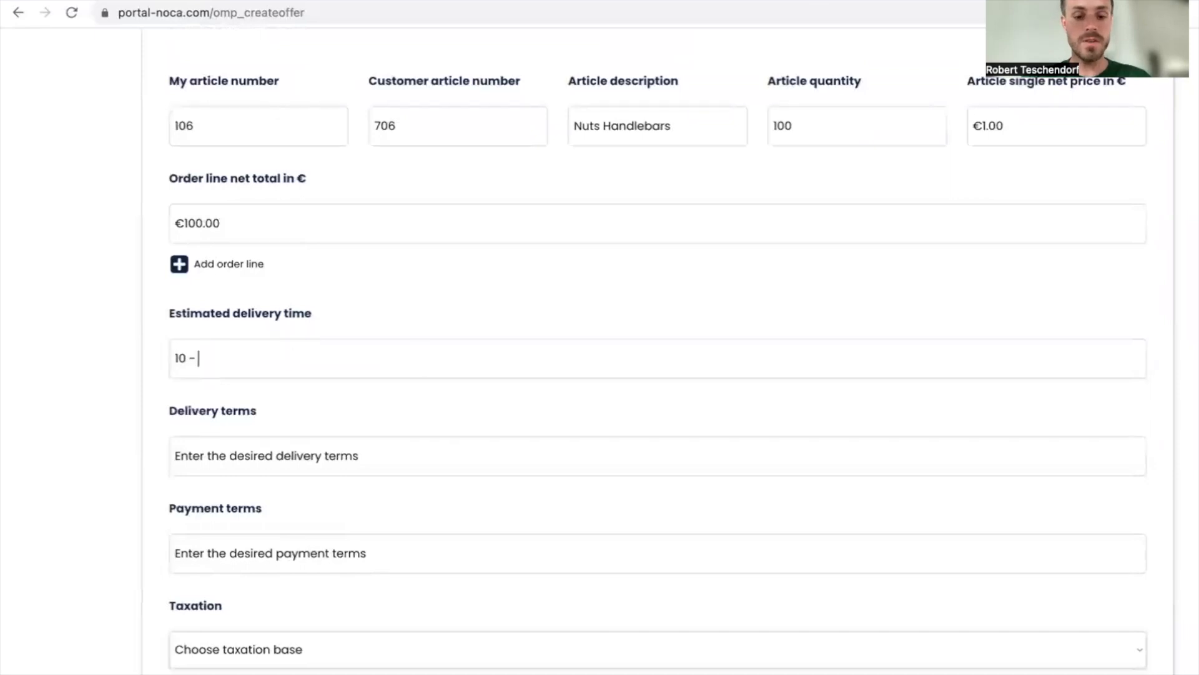
text(28 days)
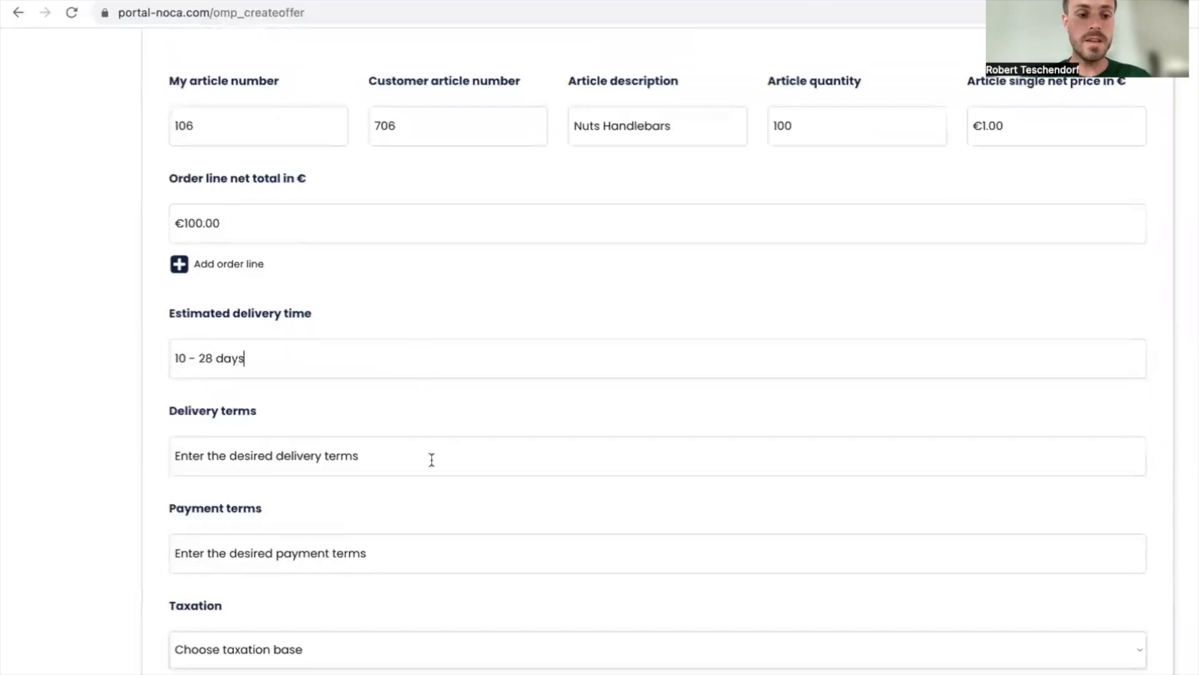
text(WXW)
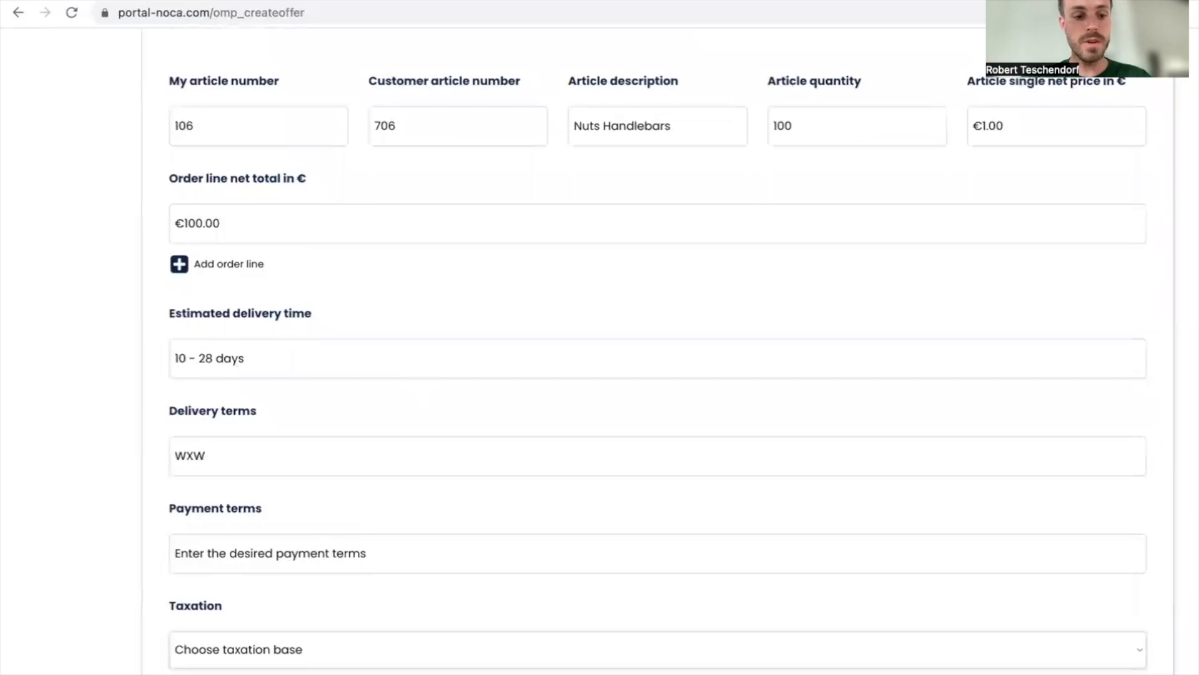
text(EX)
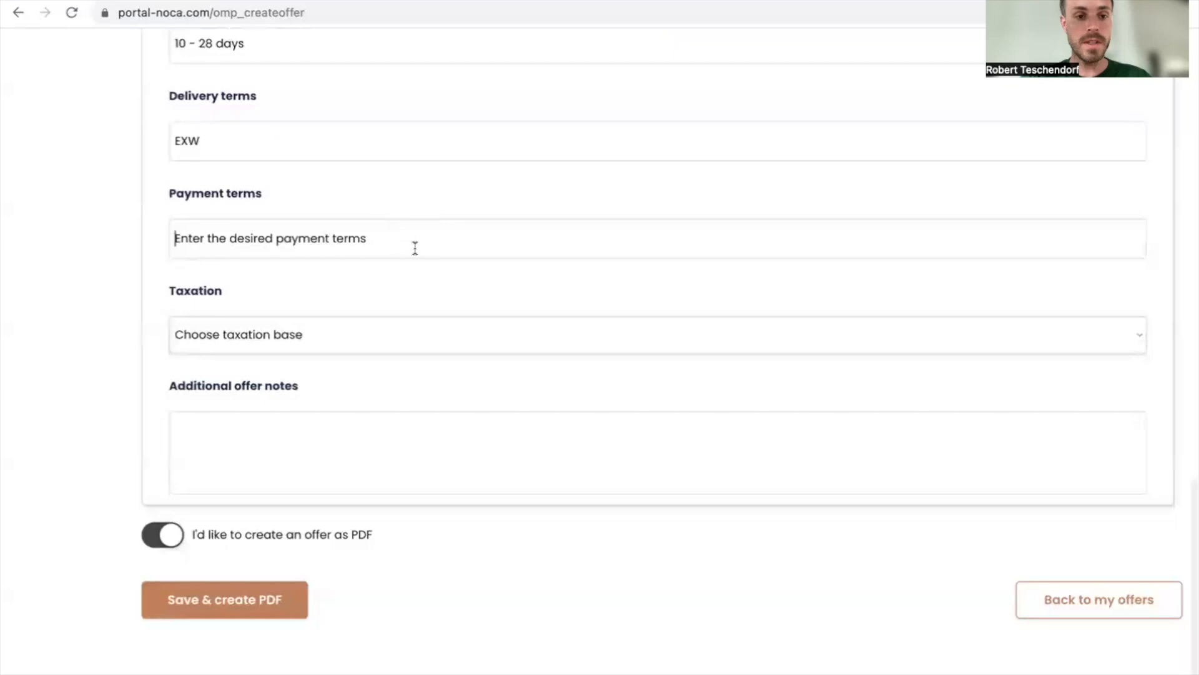
text(Payment in 14 d)
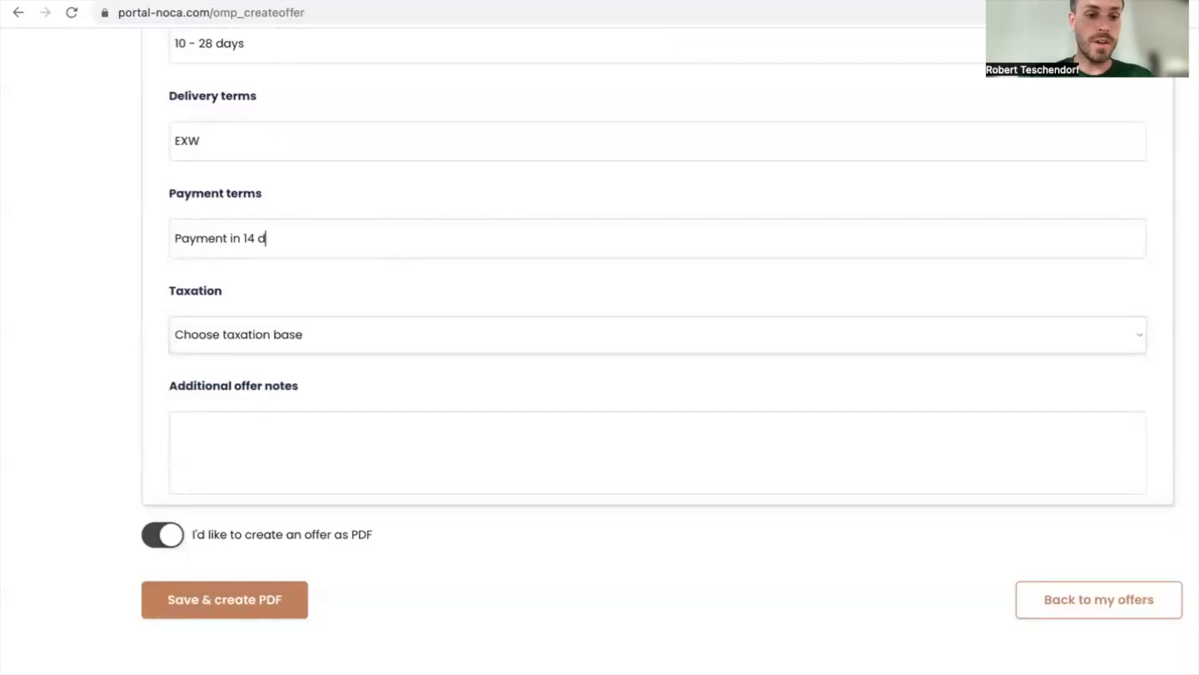
text(ays)
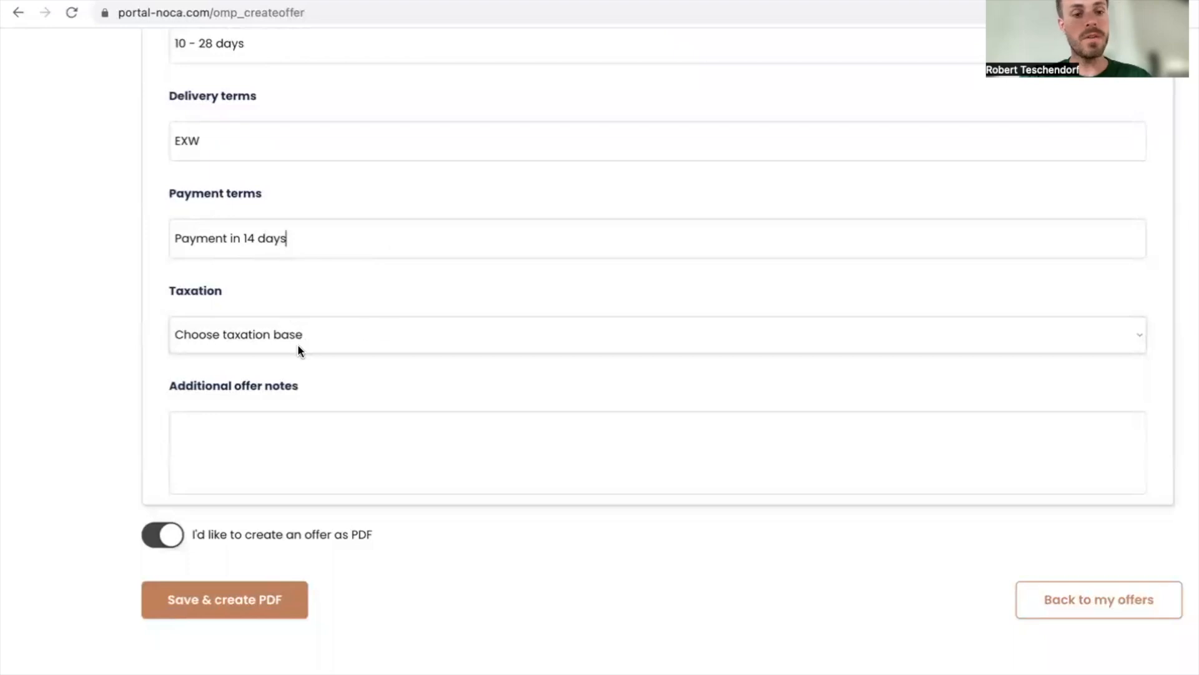
mouse_move(312, 338)
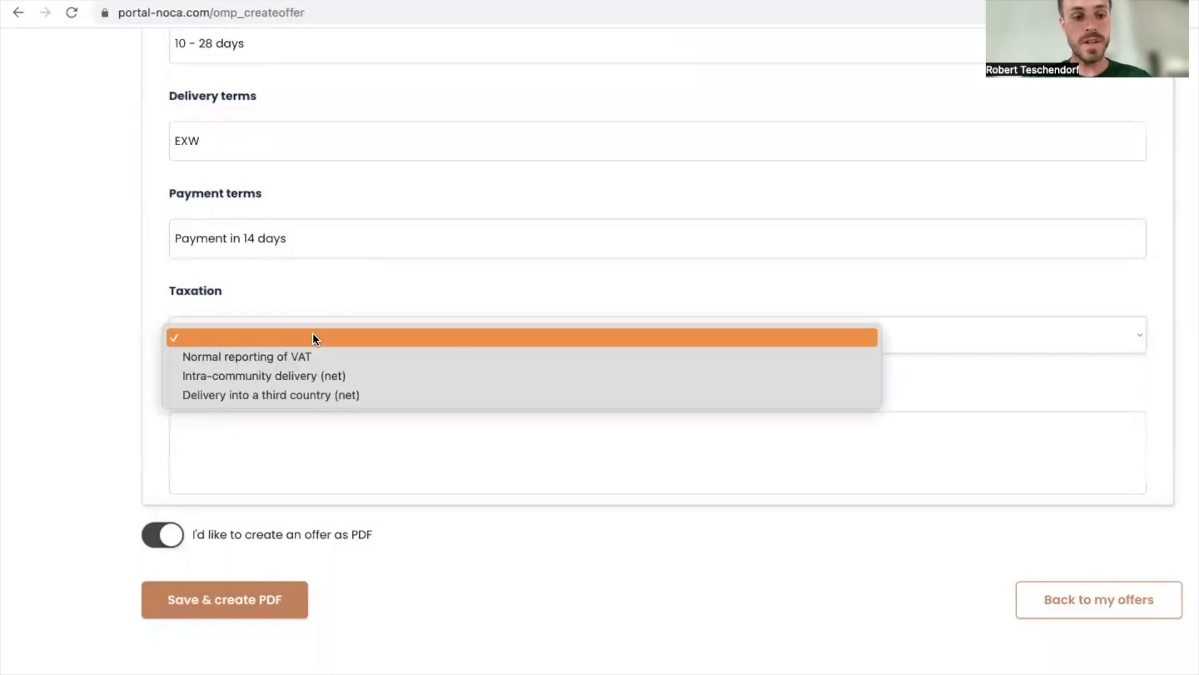
mouse_move(284, 356)
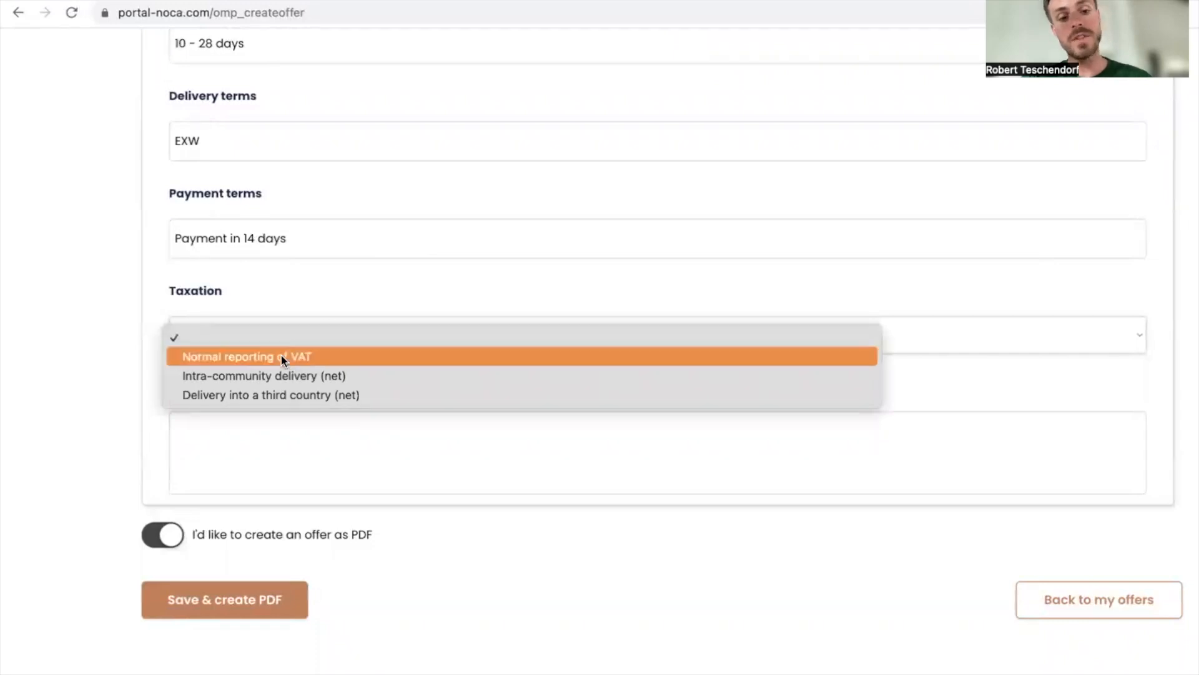
click(246, 356)
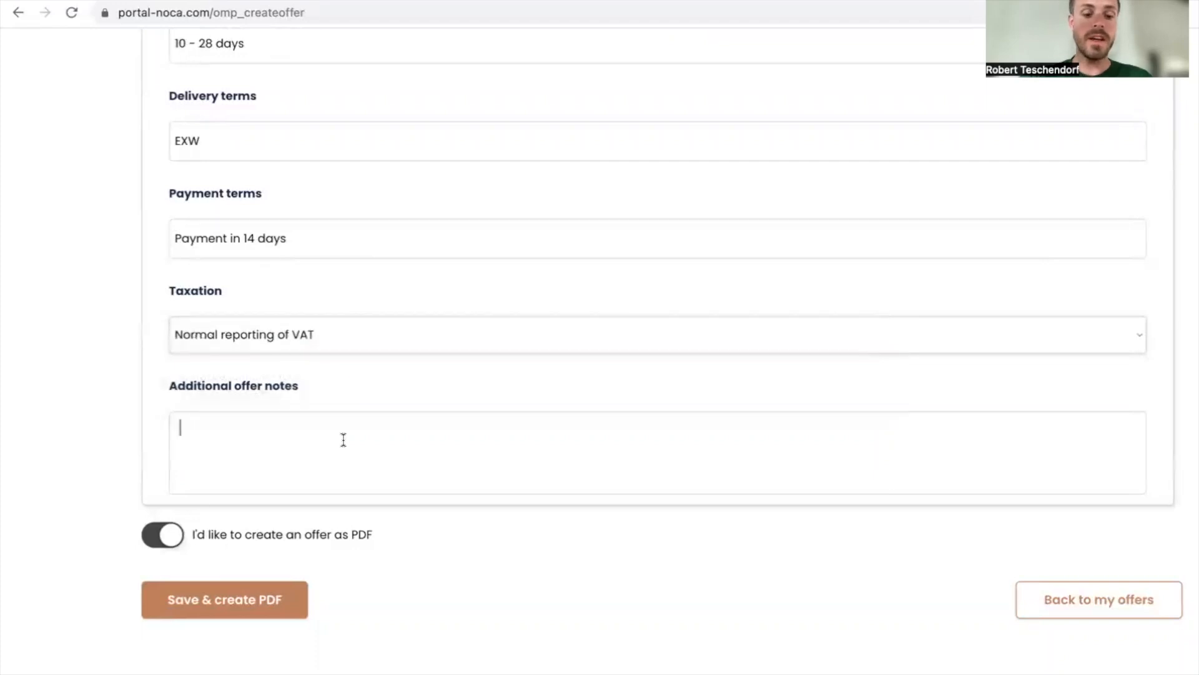
Add the note "We'll happy to carry out this order for you." and save the offer with PDF
text(We'll h)
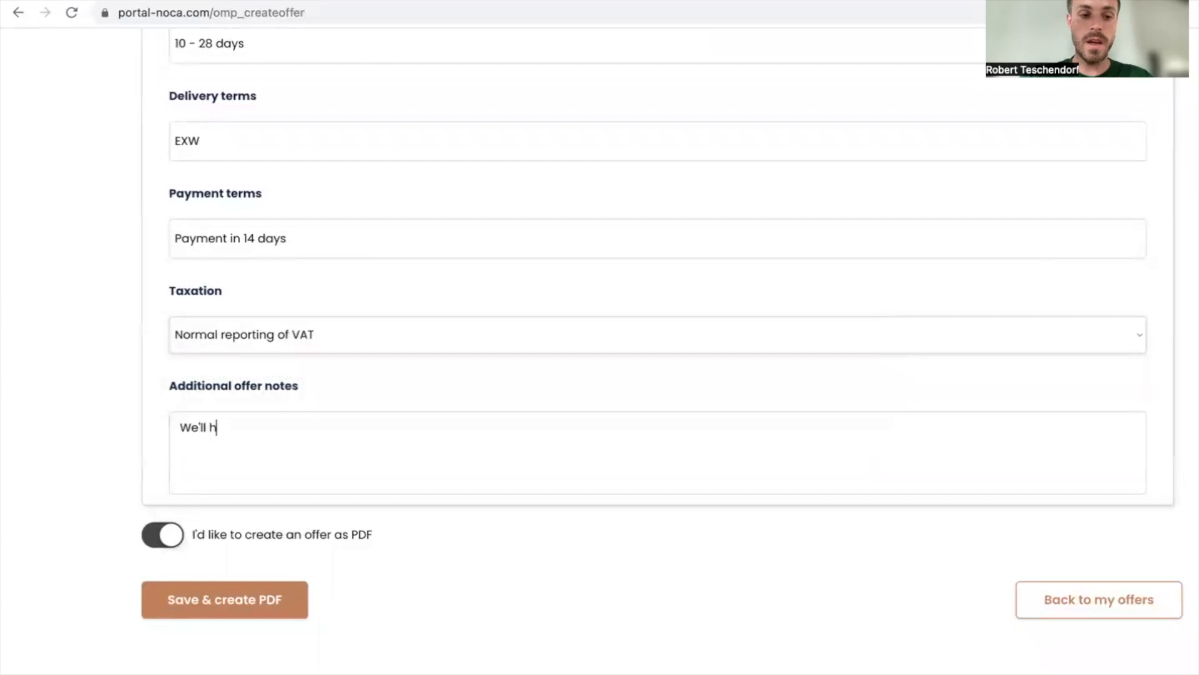
text(appy to carry out this o)
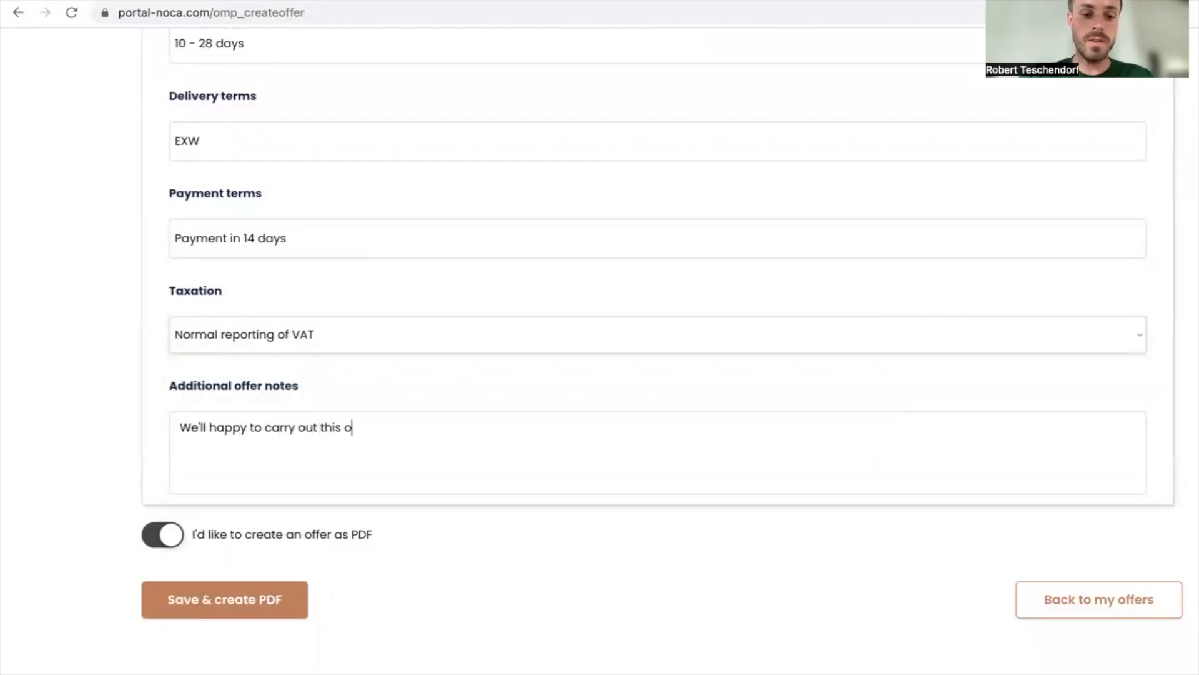
text(rder for ou)
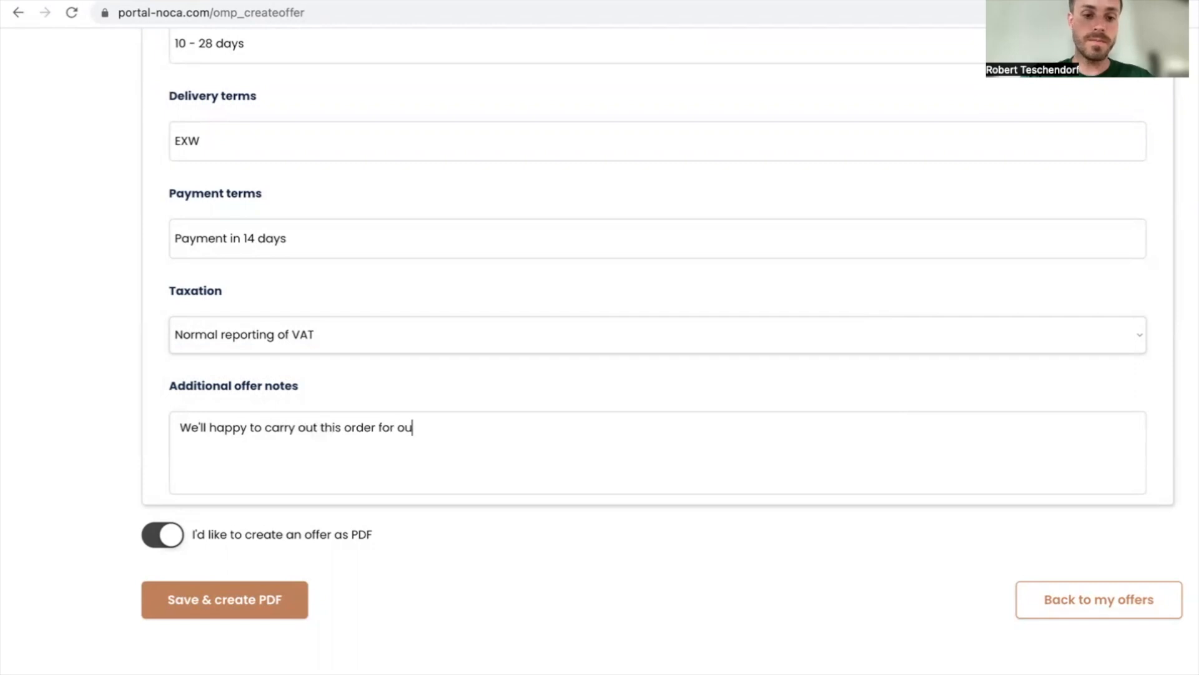
text(you.)
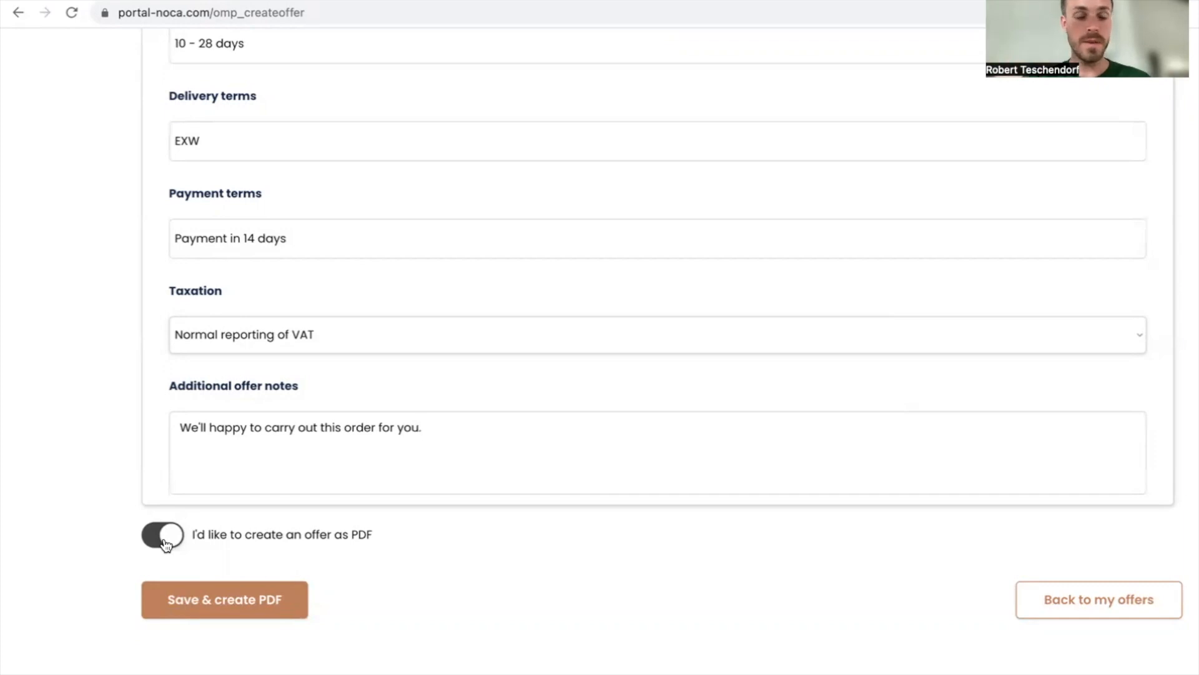
scroll(down, 3)
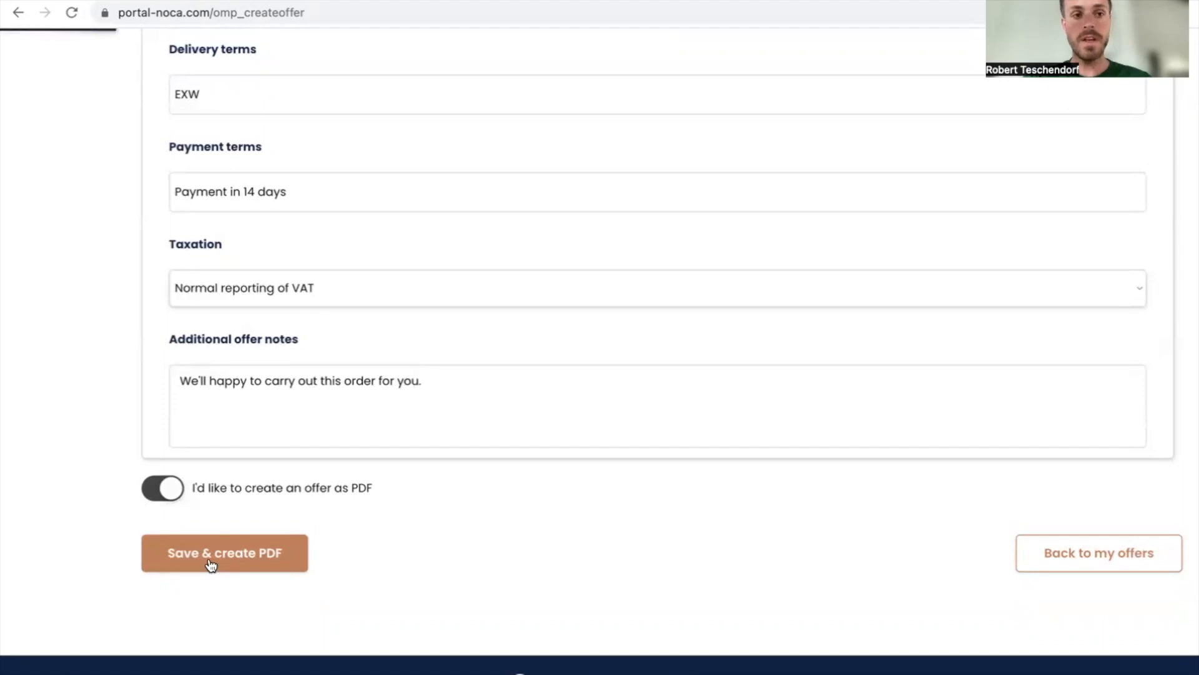
click(224, 552)
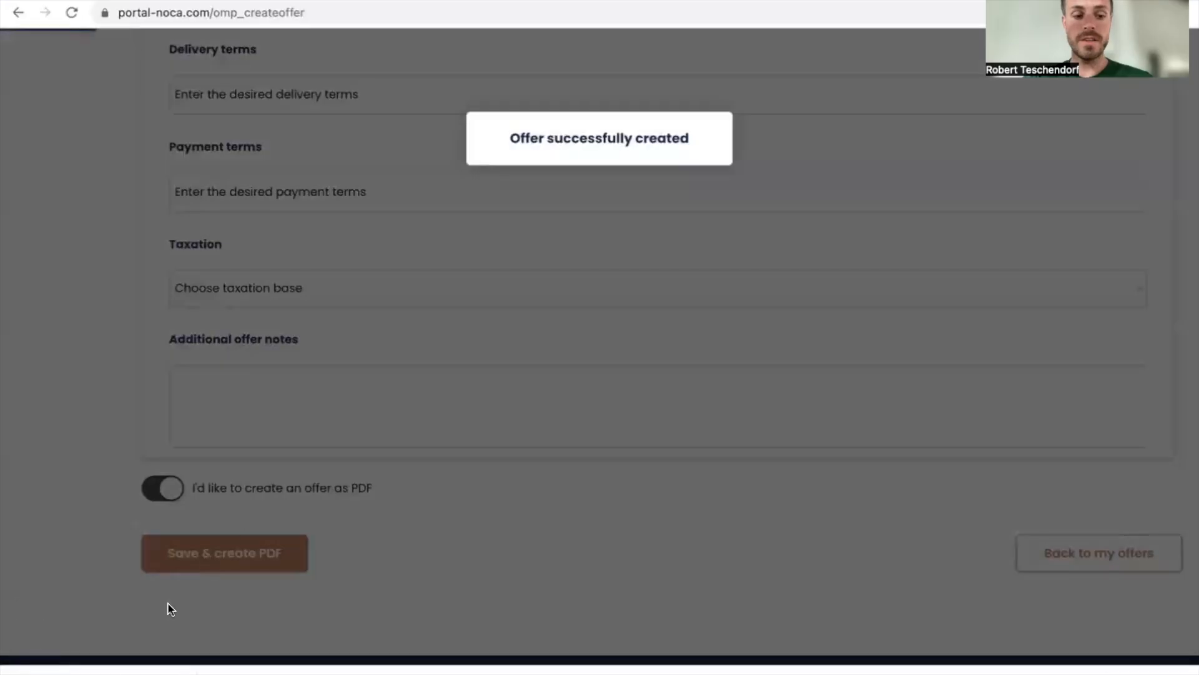
click(223, 552)
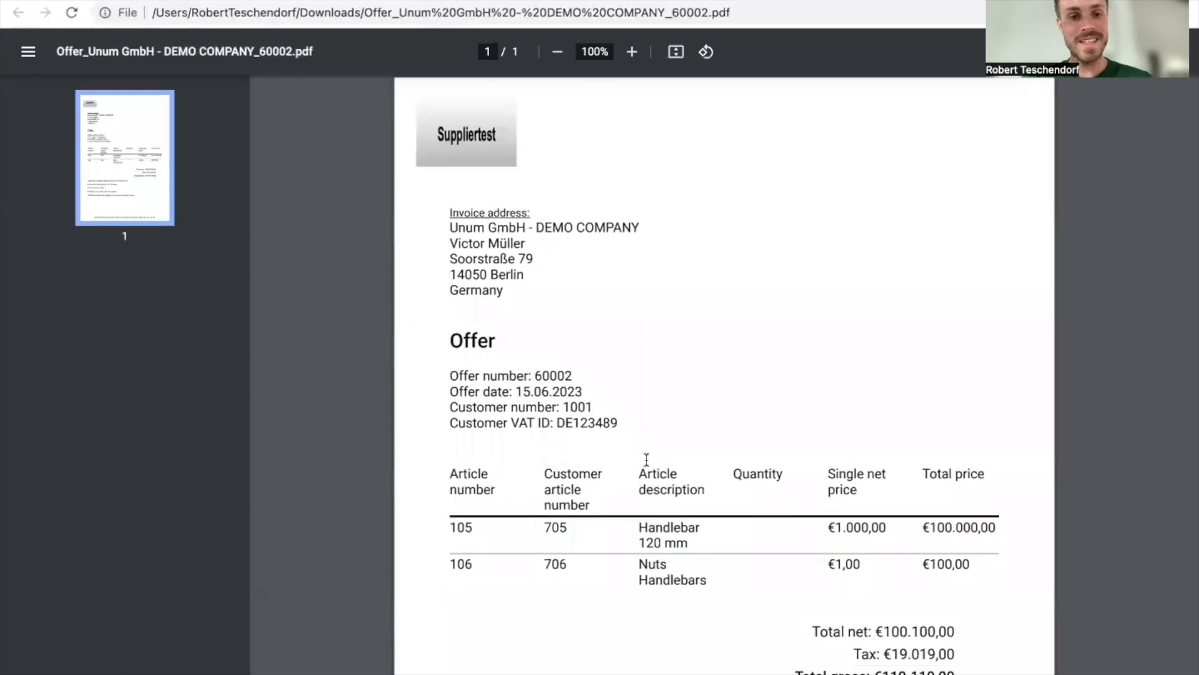
Scroll through the offer 60002 PDF to check order lines, totals and terms
scroll(down, 3)
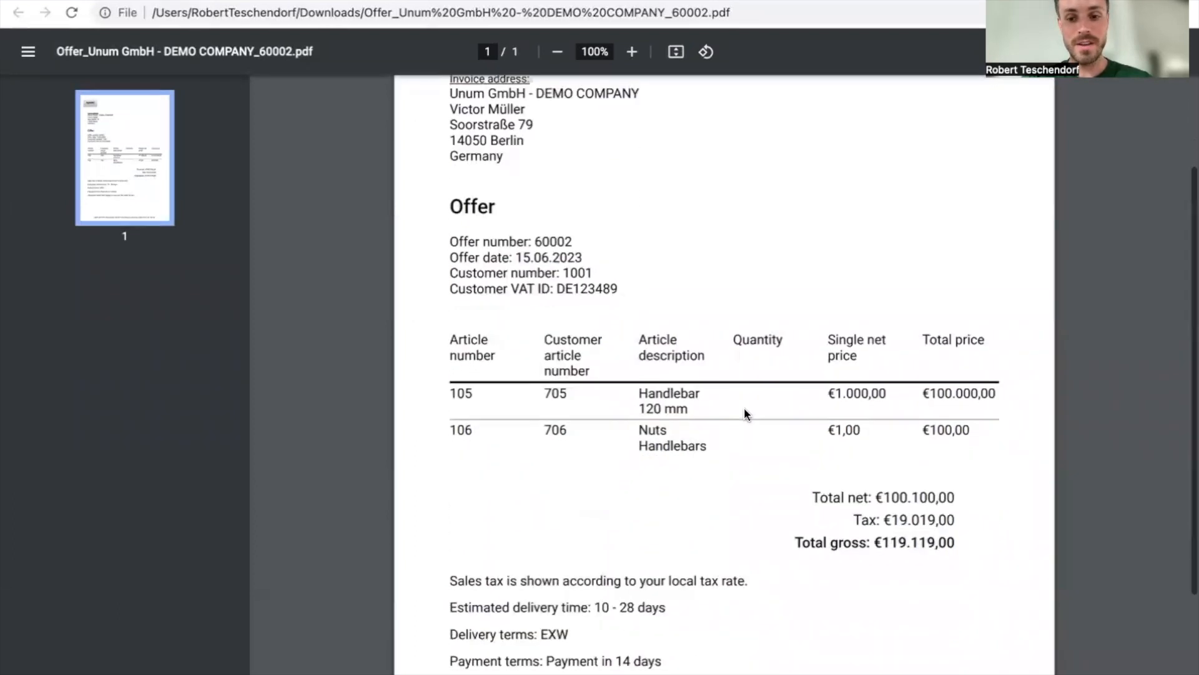
scroll(down, 3)
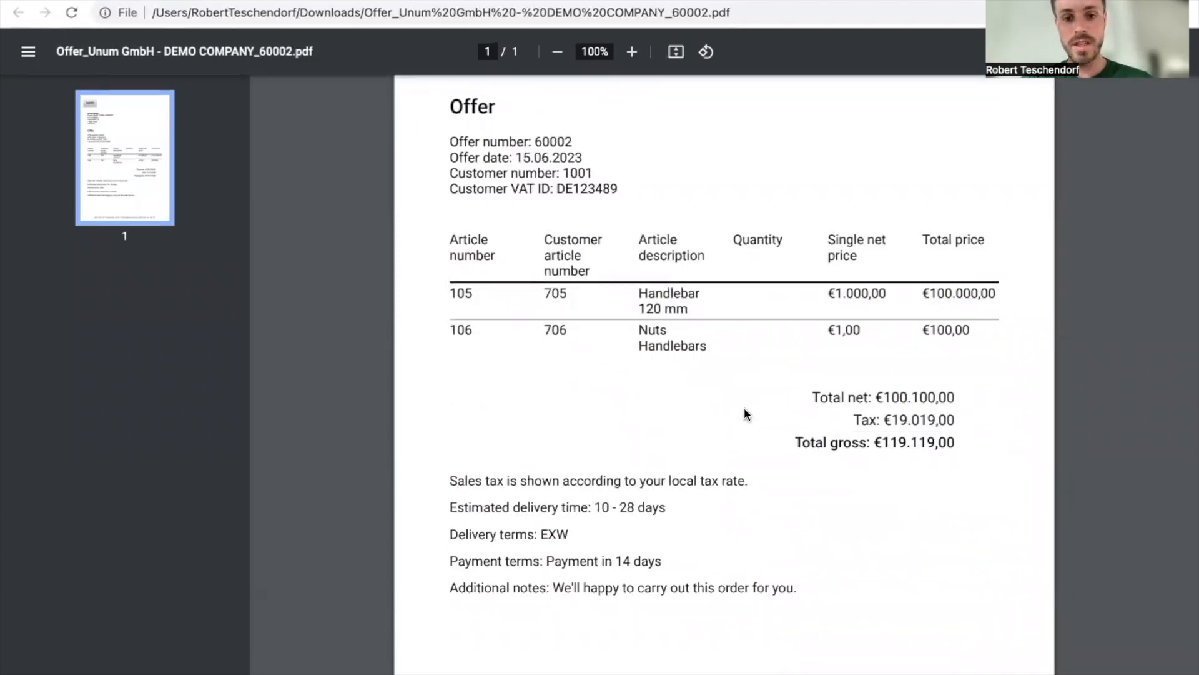
scroll(down, 3)
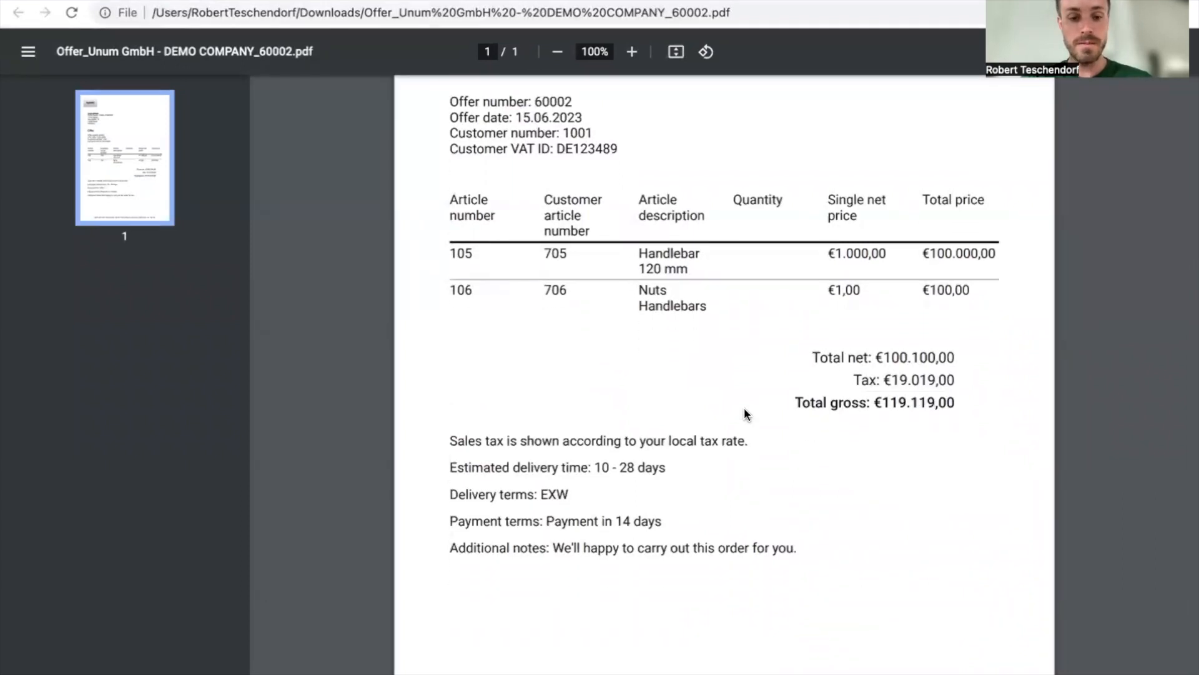
scroll(down, 3)
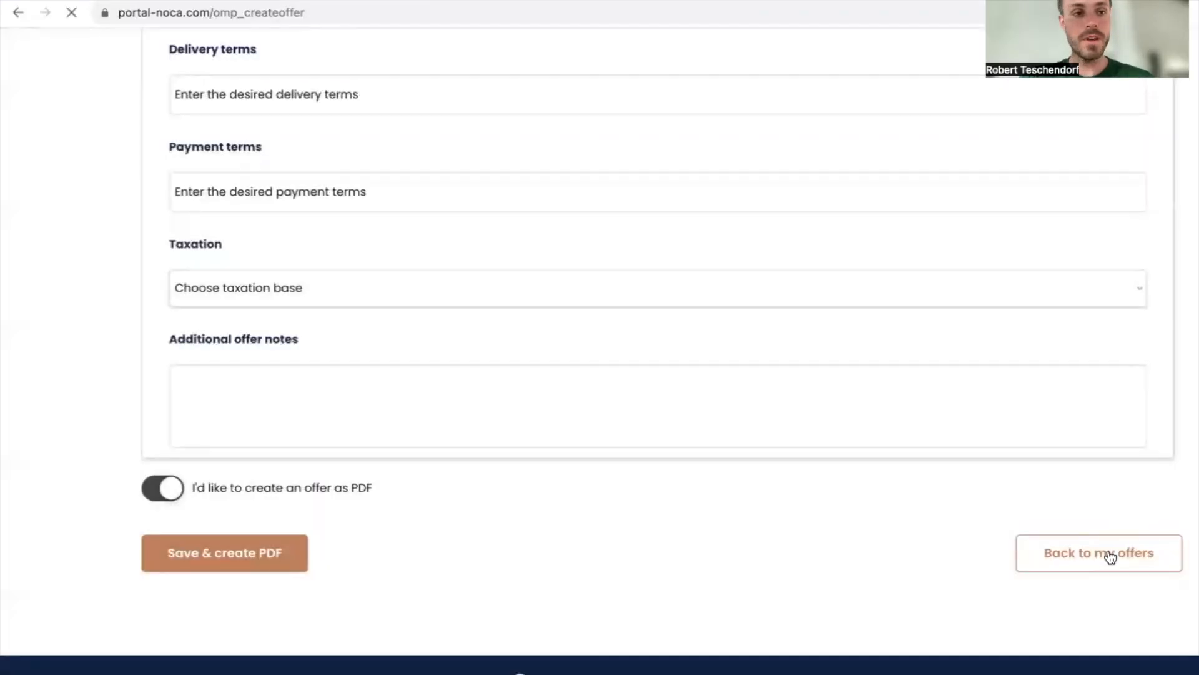
Return to My offers and share offer 60002 with Unum GmbH
click(1098, 553)
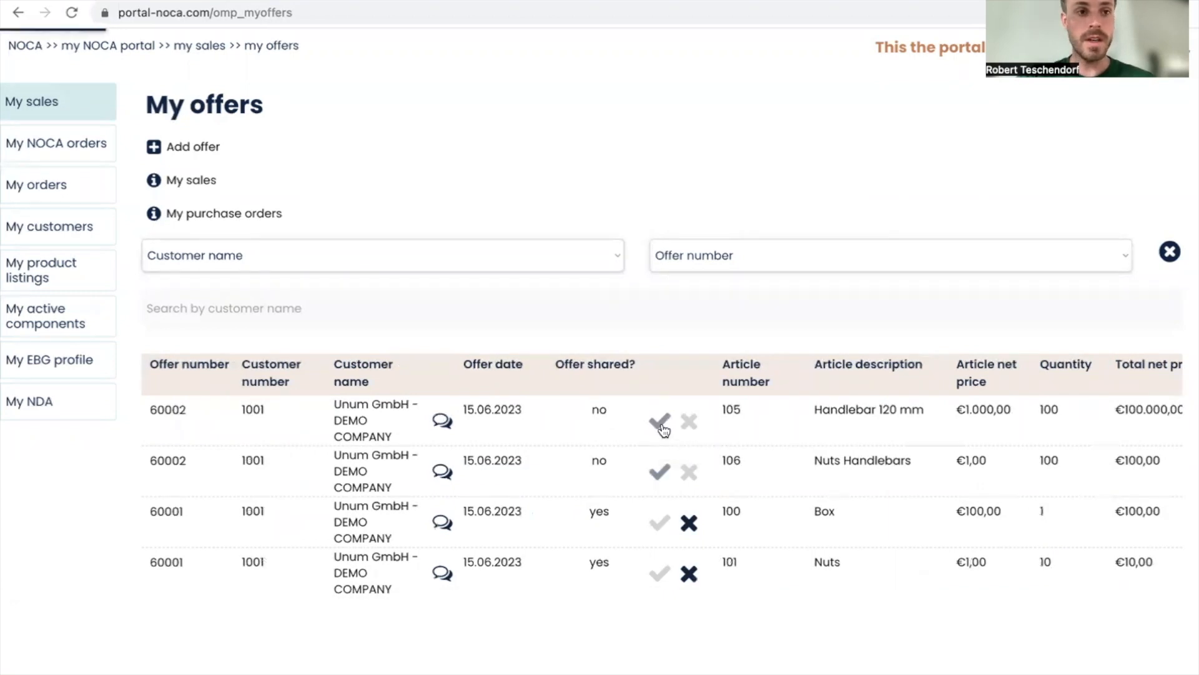
click(660, 420)
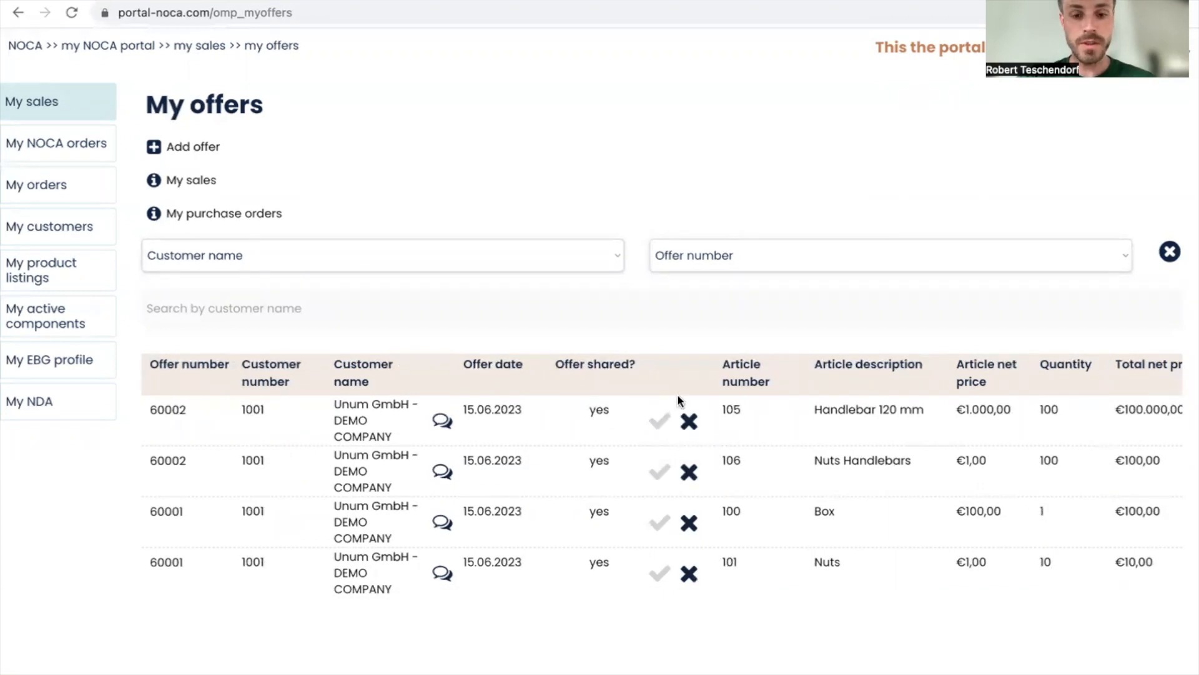